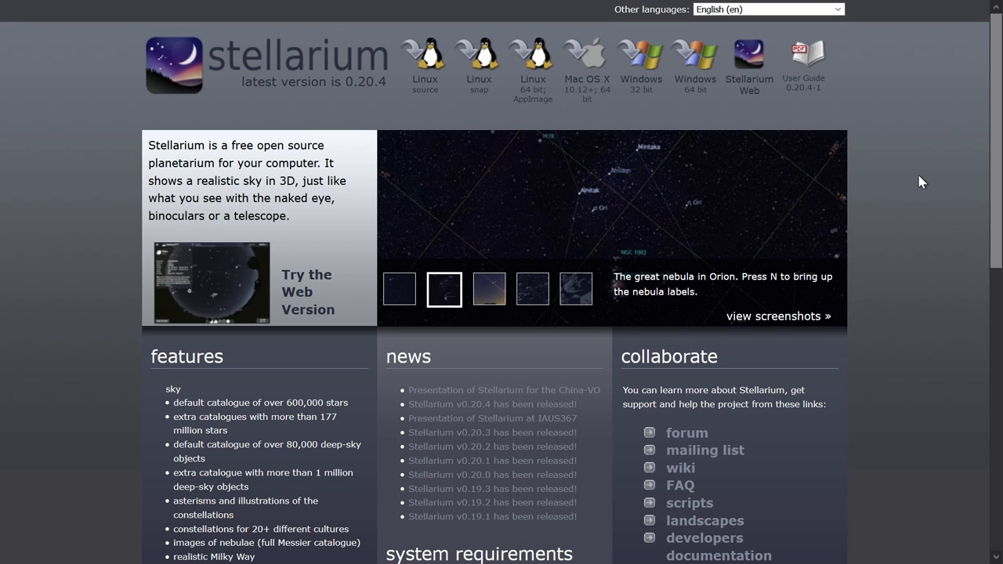
mouse_move(933, 192)
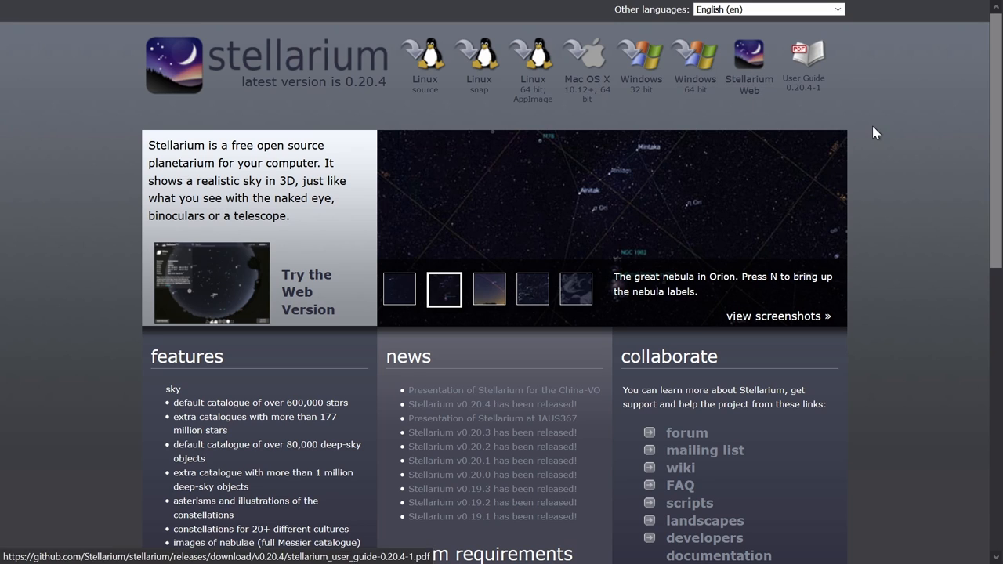
mouse_move(749, 84)
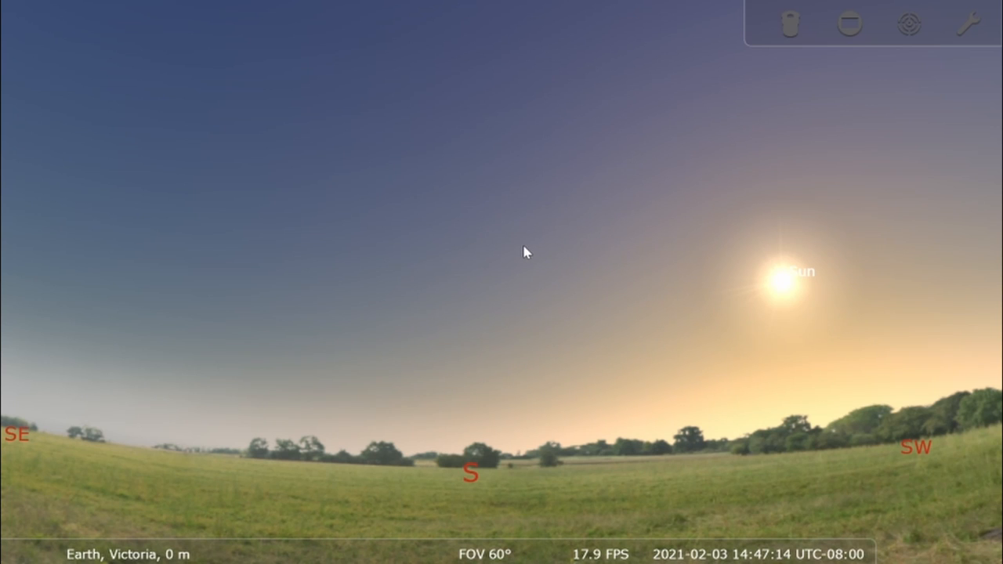
mouse_move(538, 182)
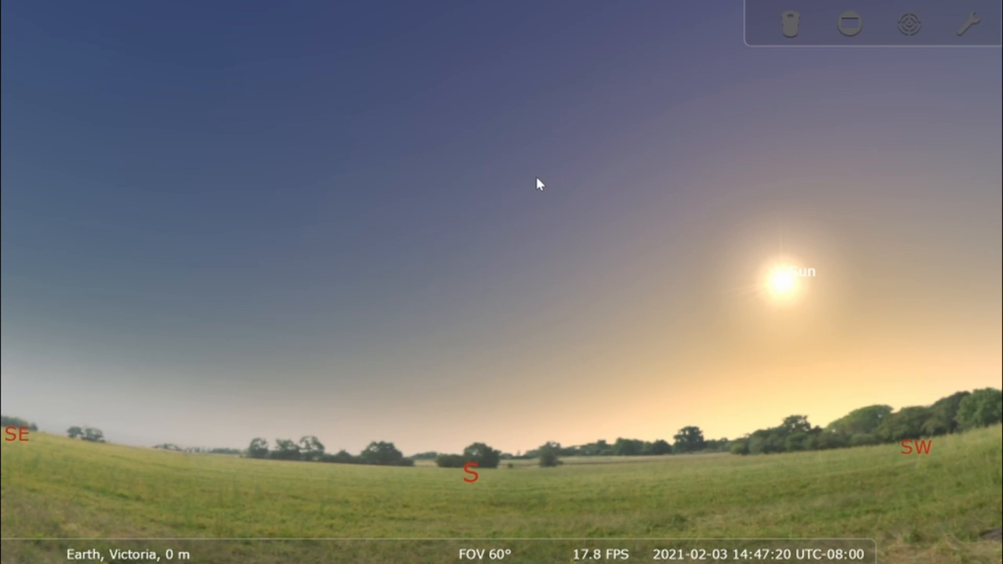
mouse_move(698, 462)
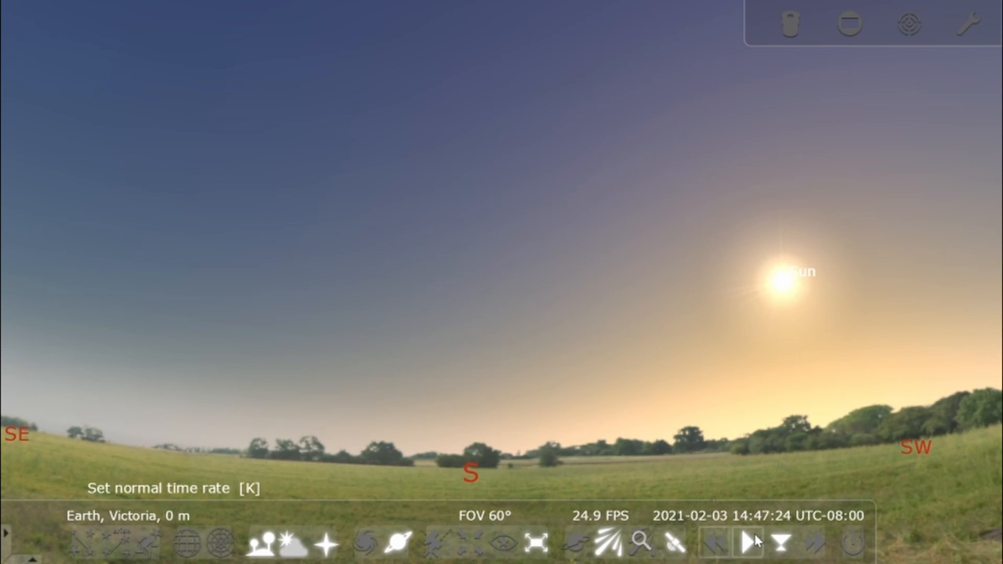
Keep time at normal rate, zoom in on Jupiter's moons, then zoom back out wide
click(748, 544)
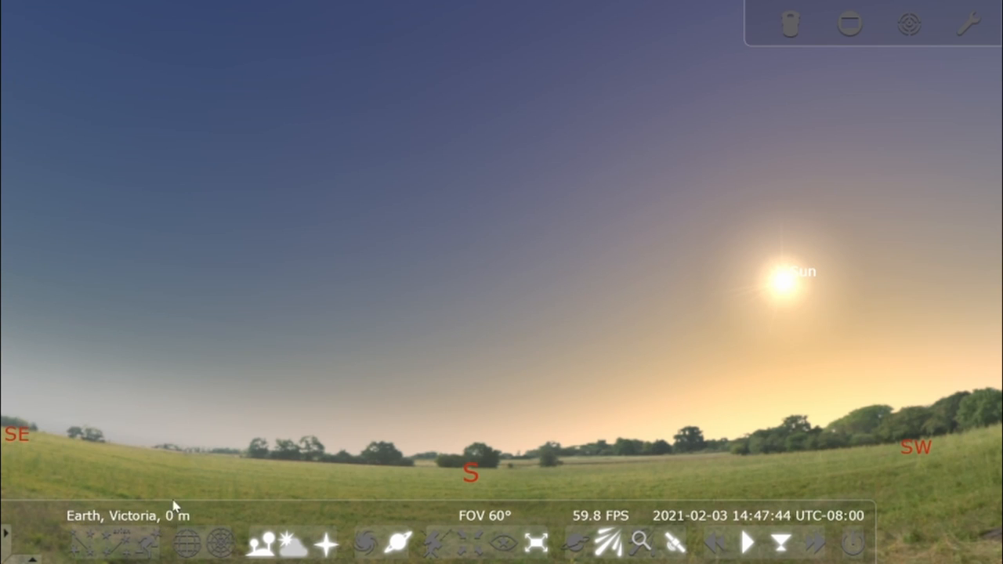
mouse_move(35, 59)
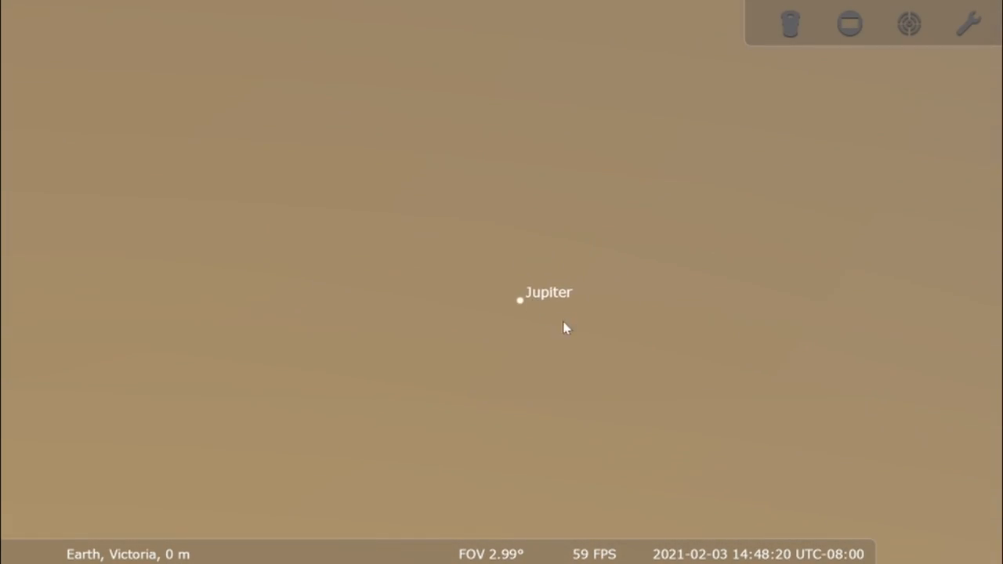
scroll(up, 3)
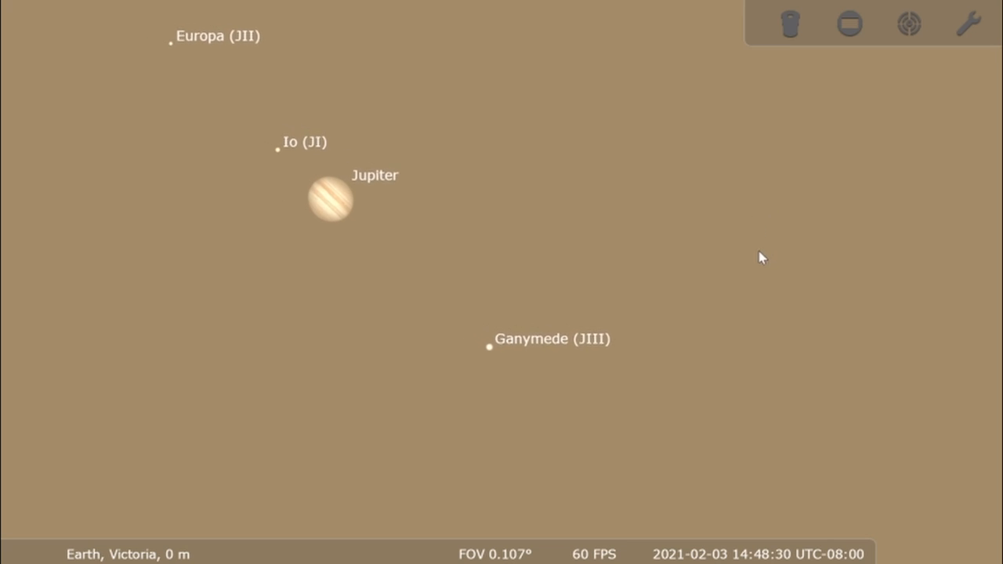
scroll(down, 3)
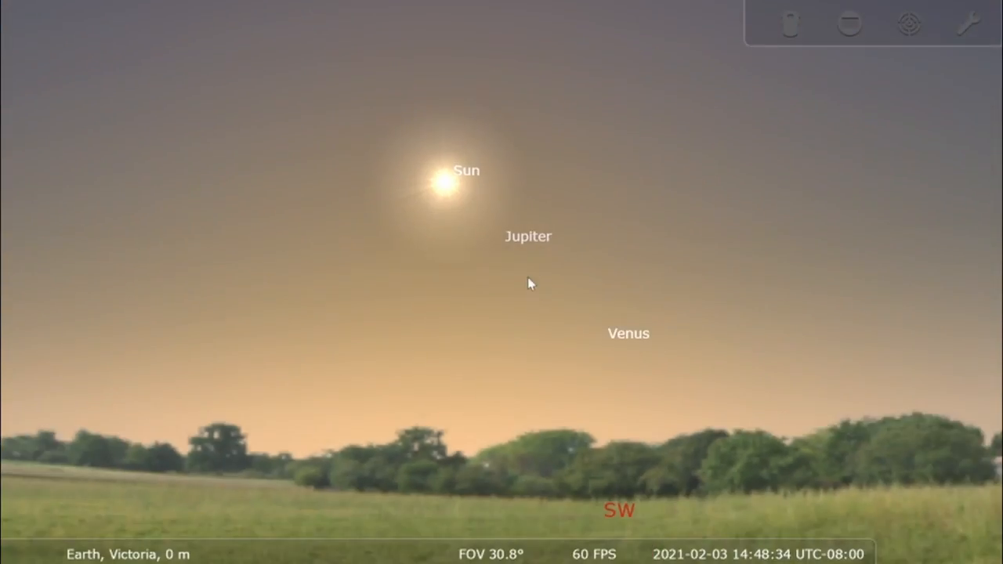
scroll(down, 3)
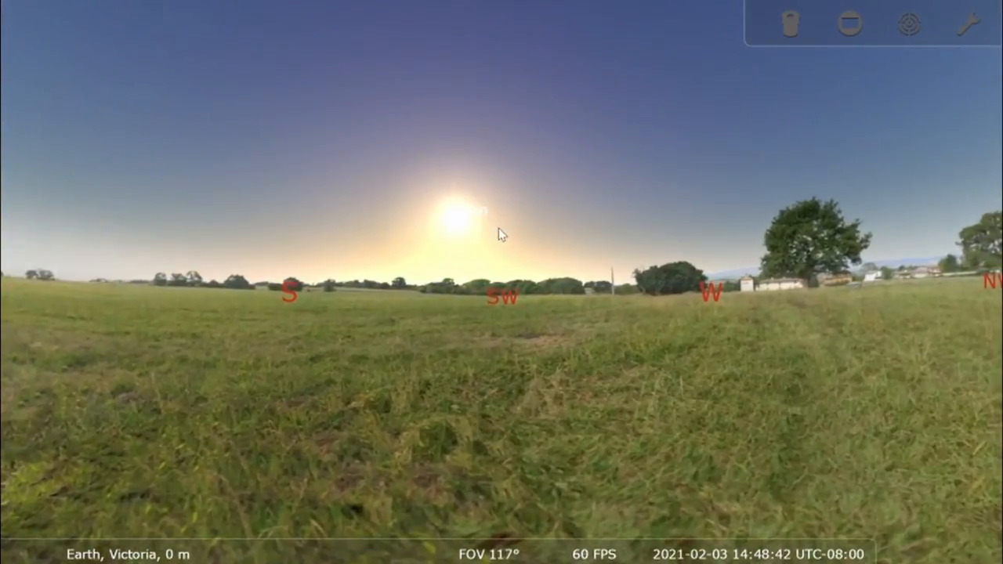
scroll(up, 3)
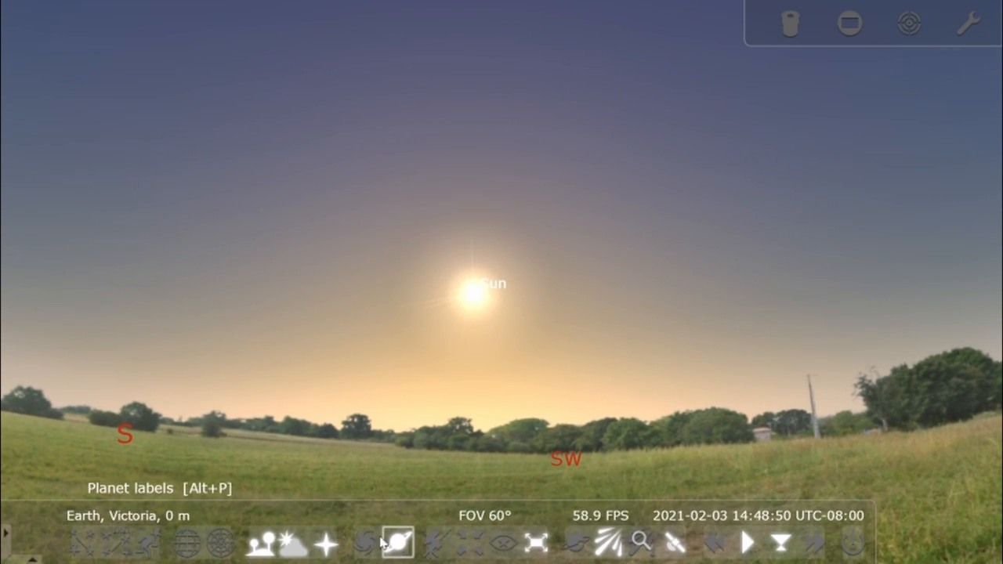
Toggle the ground and atmosphere on and off, leaving the atmosphere turned off
click(263, 545)
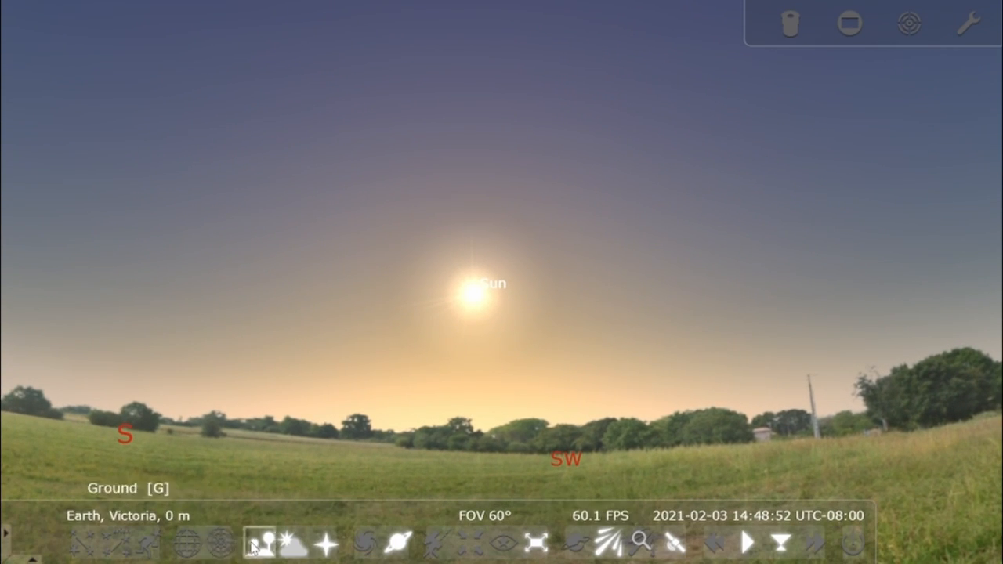
click(295, 544)
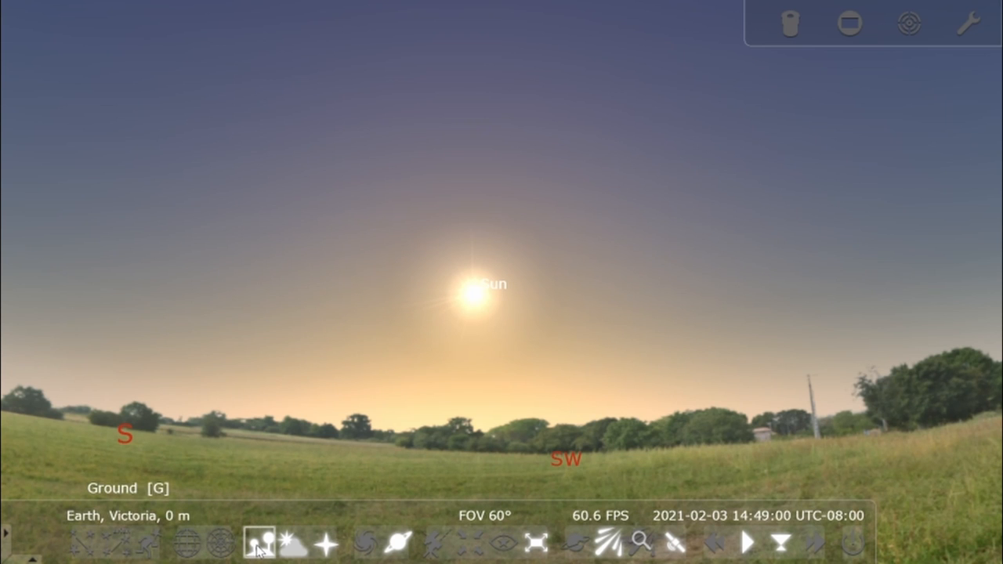
click(261, 544)
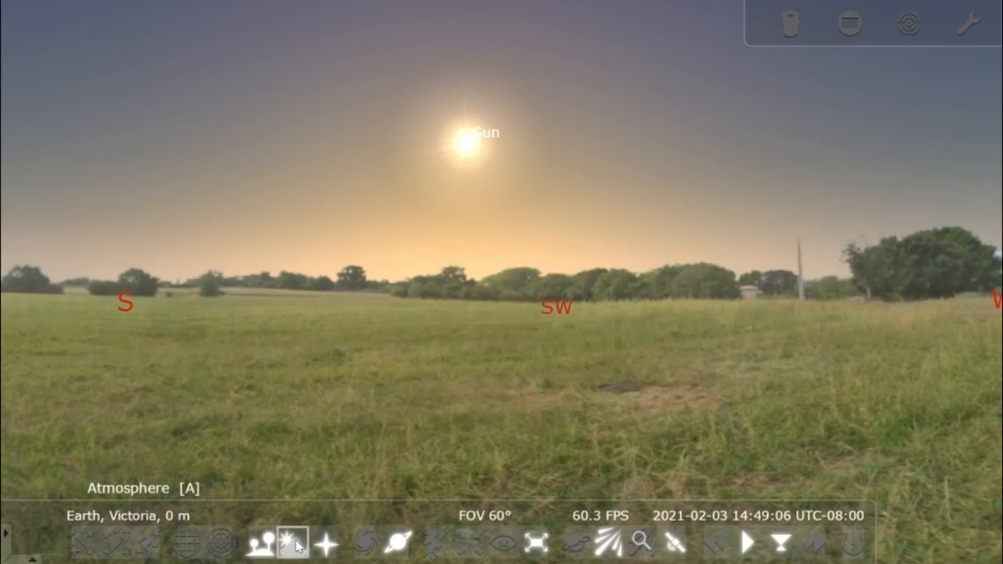
click(294, 545)
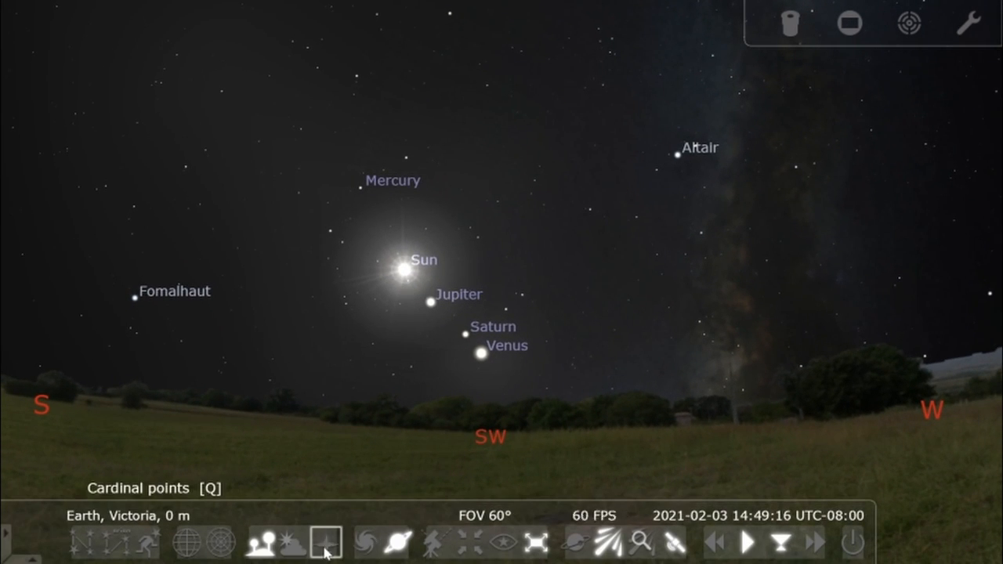
Show deep-sky objects across the sky, then hide them again
click(364, 542)
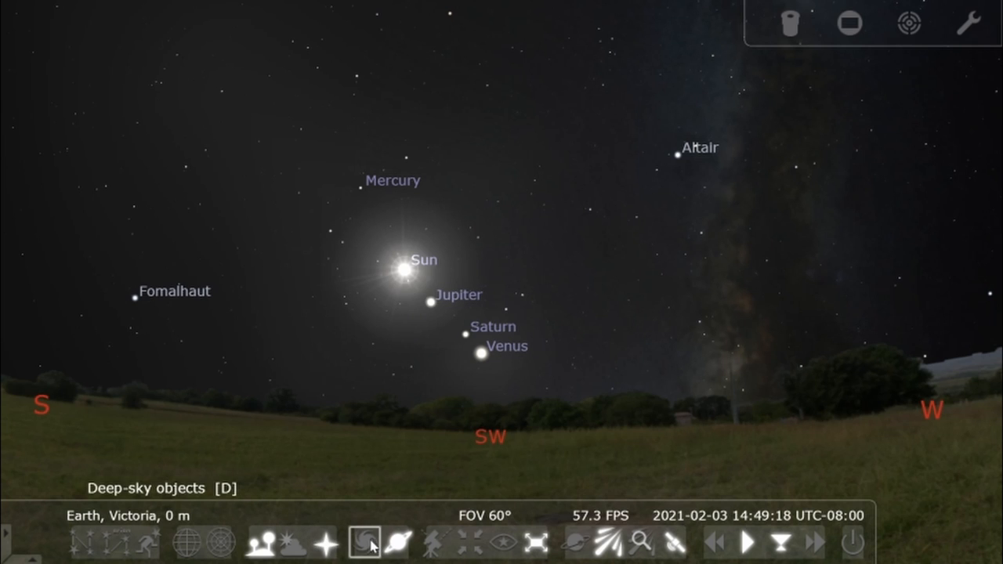
click(364, 544)
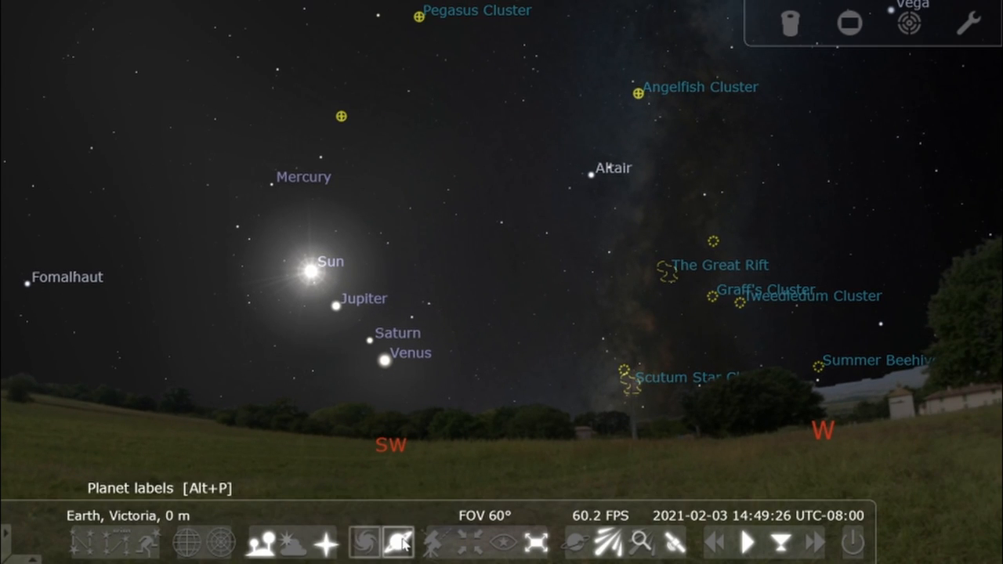
click(399, 543)
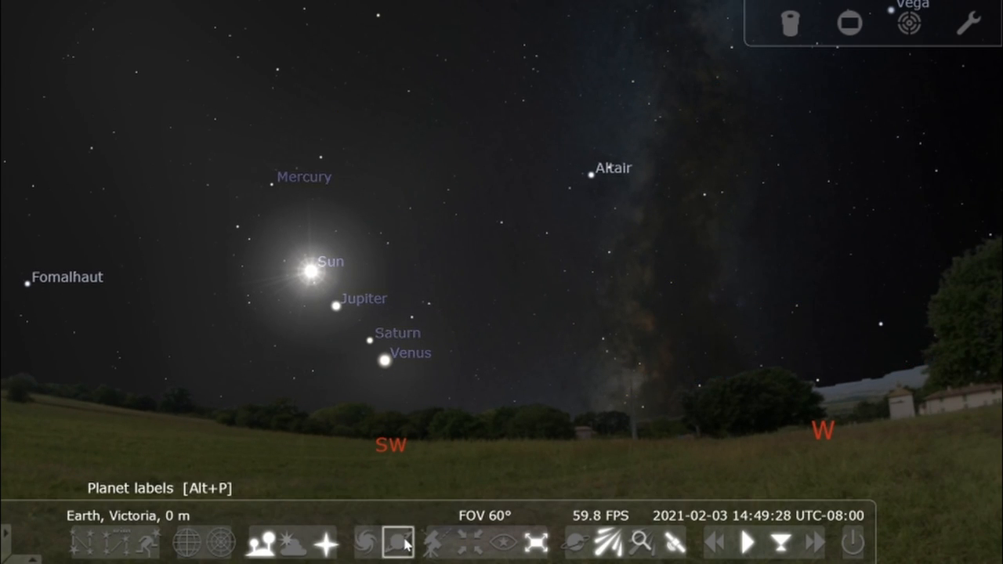
mouse_move(436, 542)
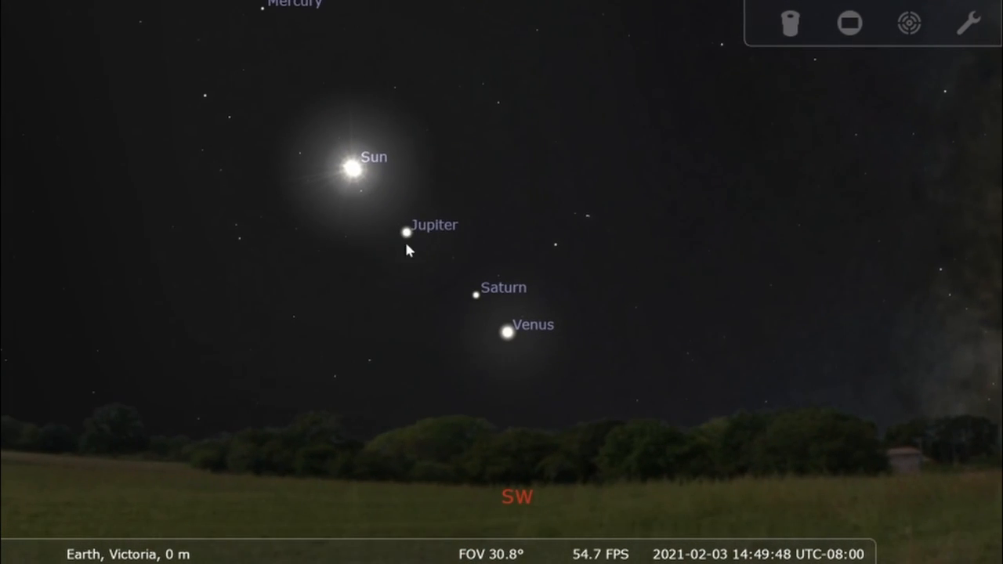
Select Jupiter to view its moons, then zoom out to about 22° FOV
click(405, 232)
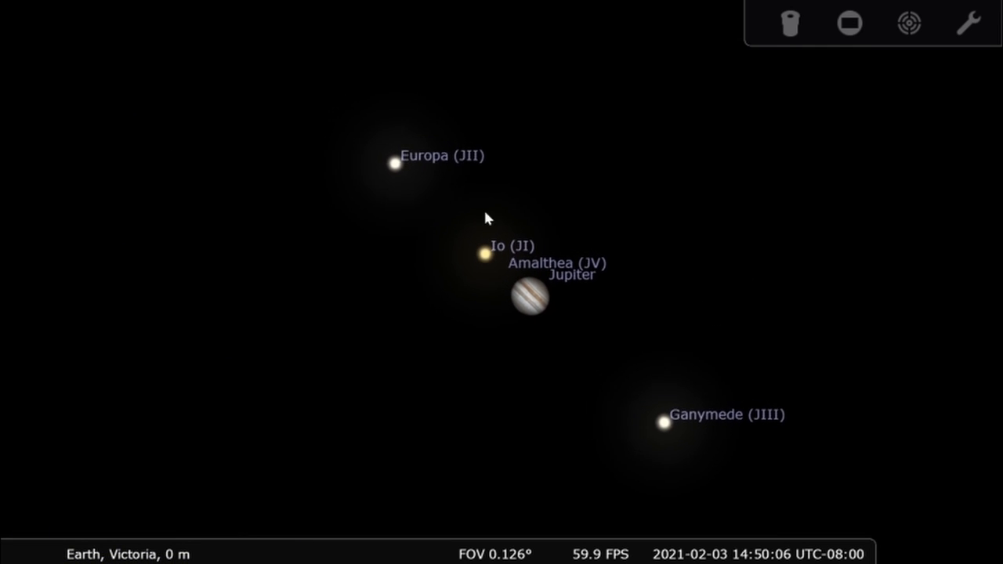
scroll(down, 3)
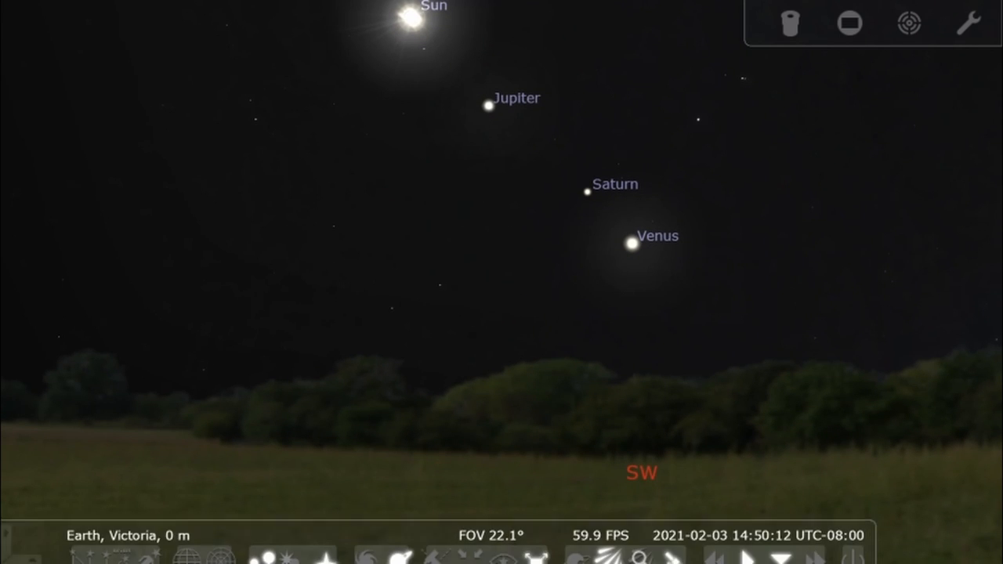
mouse_move(469, 542)
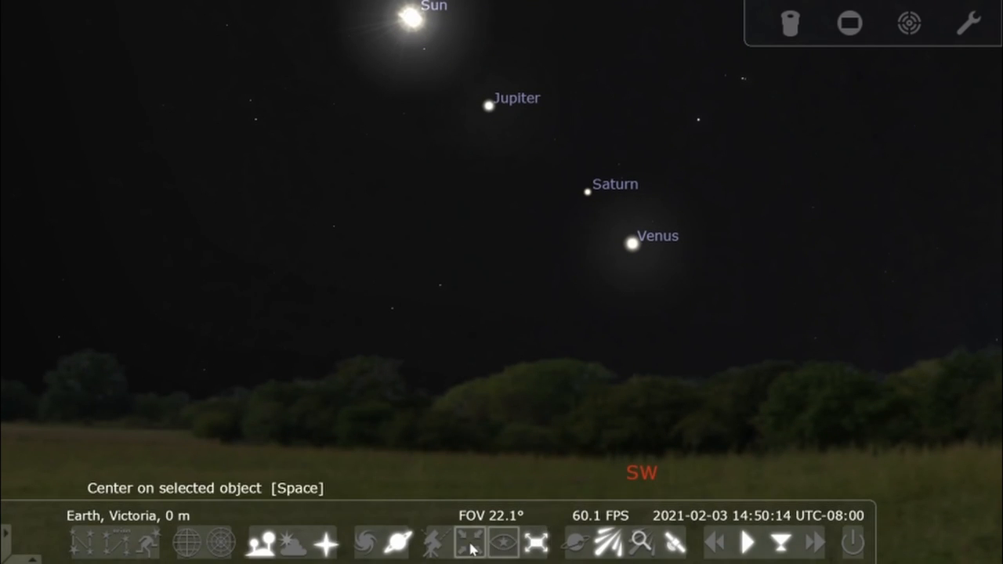
Toggle red night mode, fast-forward time to about 15:43, then restore normal time rate
click(503, 543)
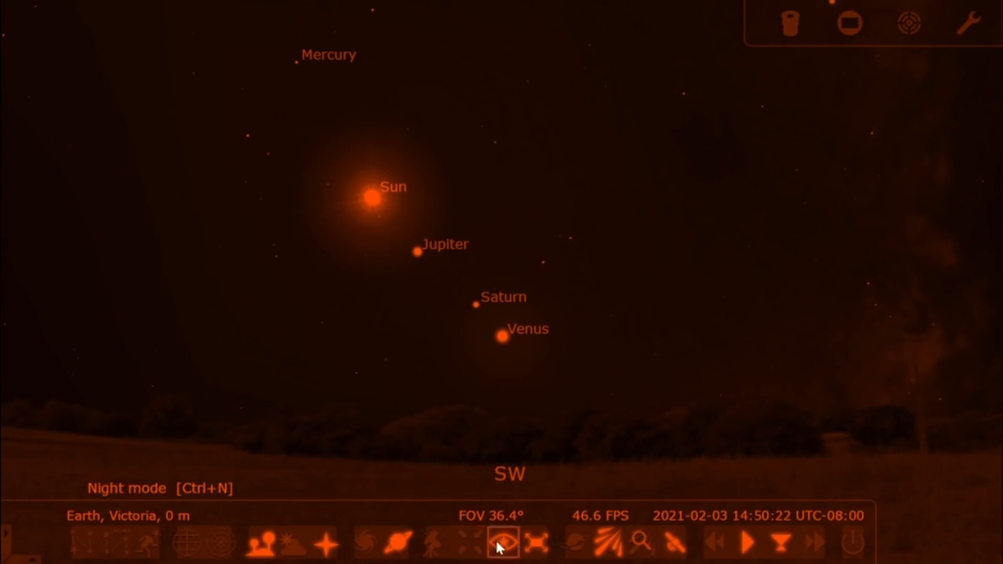
click(503, 542)
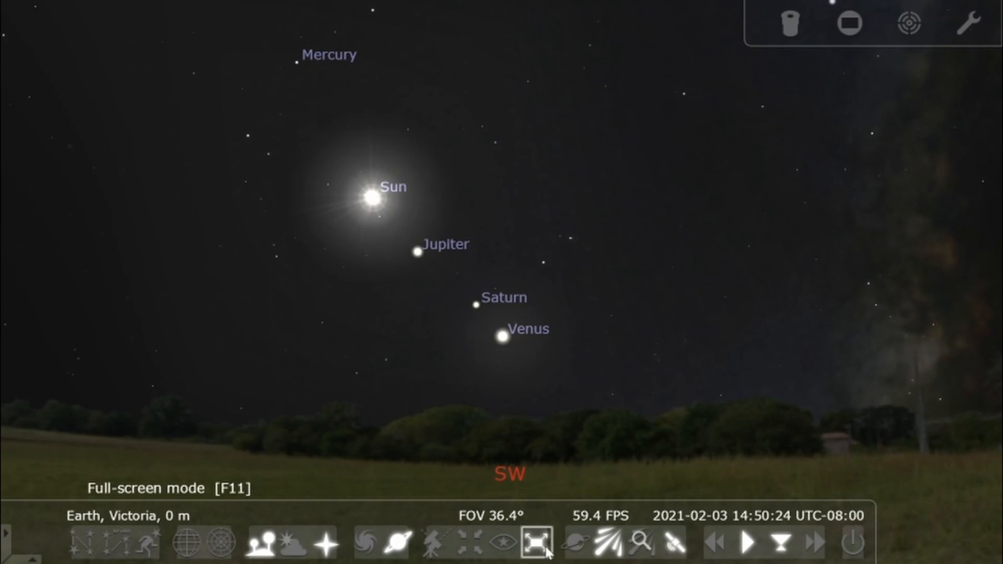
mouse_move(609, 543)
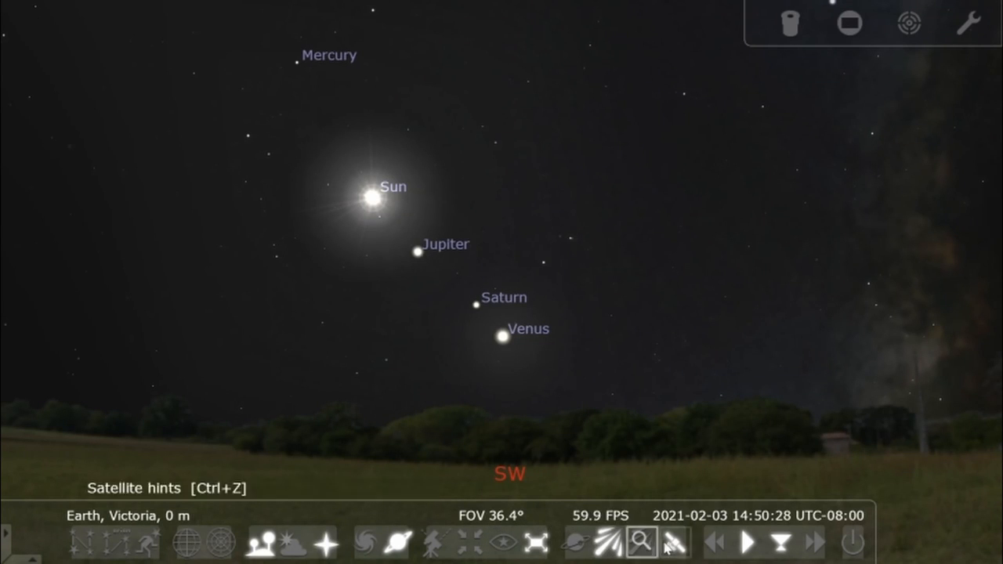
mouse_move(576, 544)
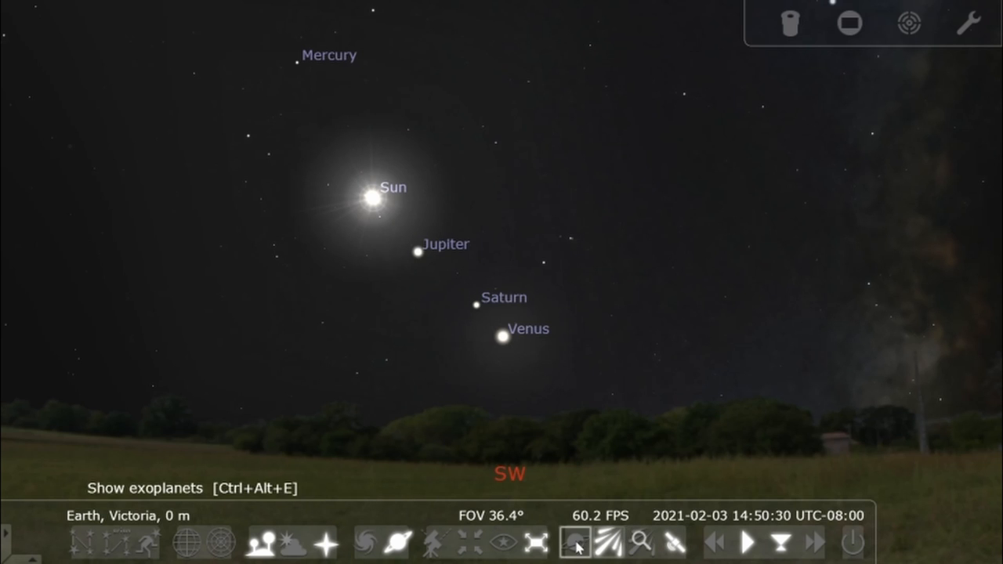
mouse_move(674, 542)
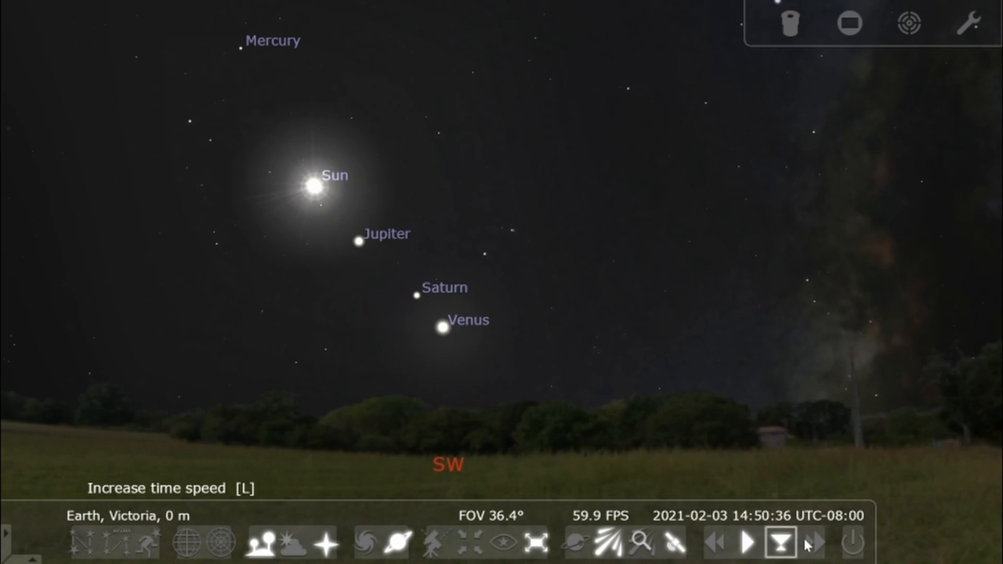
click(813, 542)
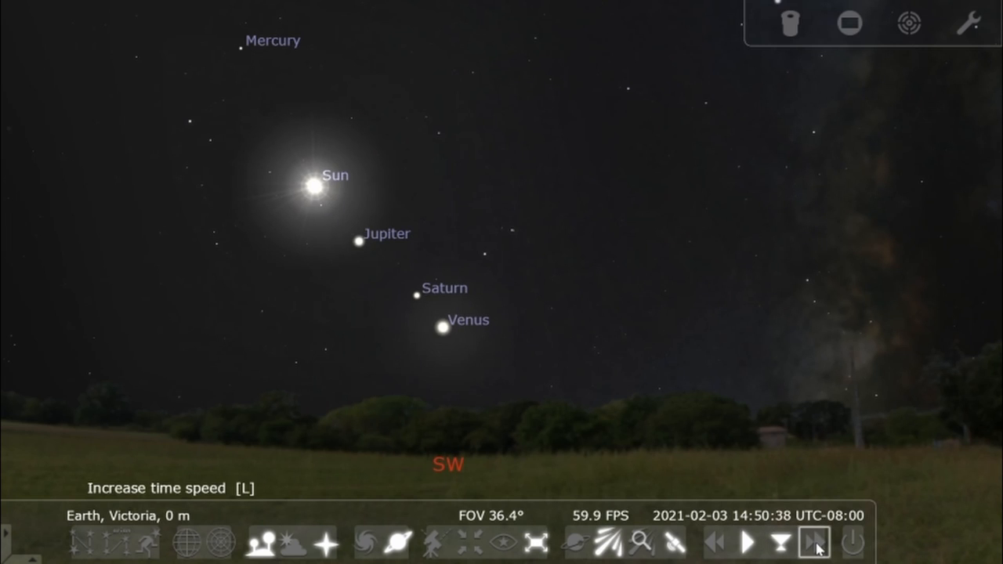
click(813, 542)
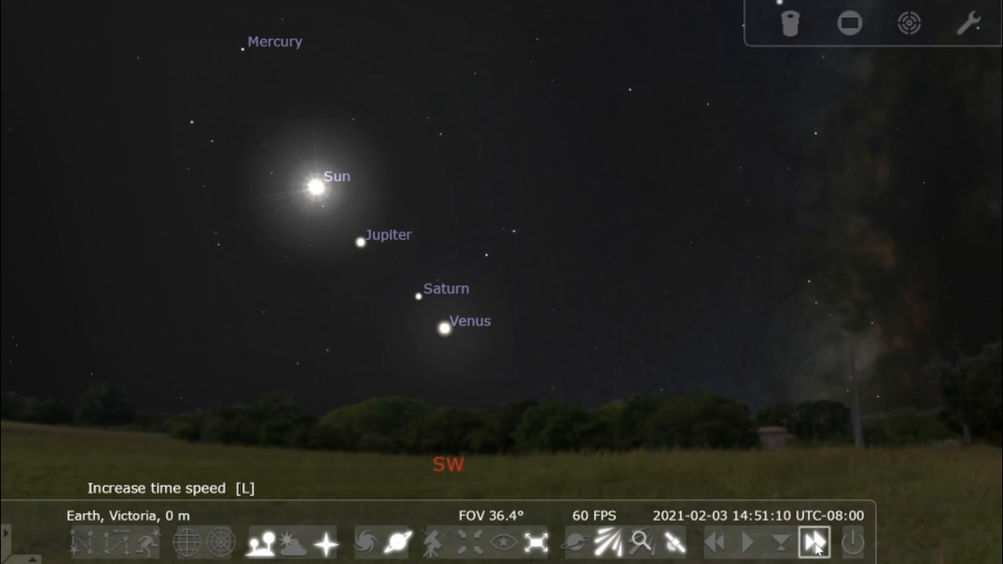
click(814, 542)
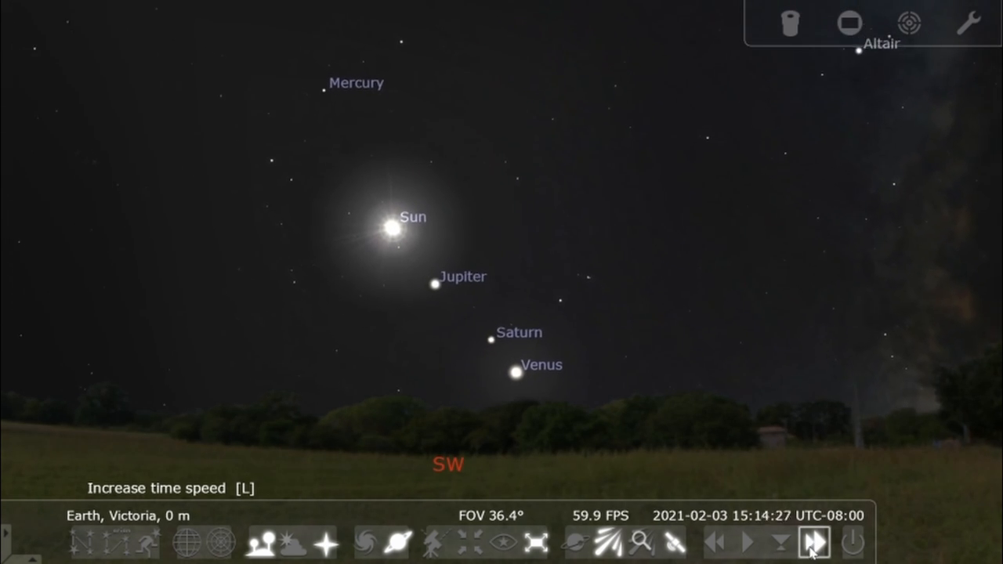
click(813, 542)
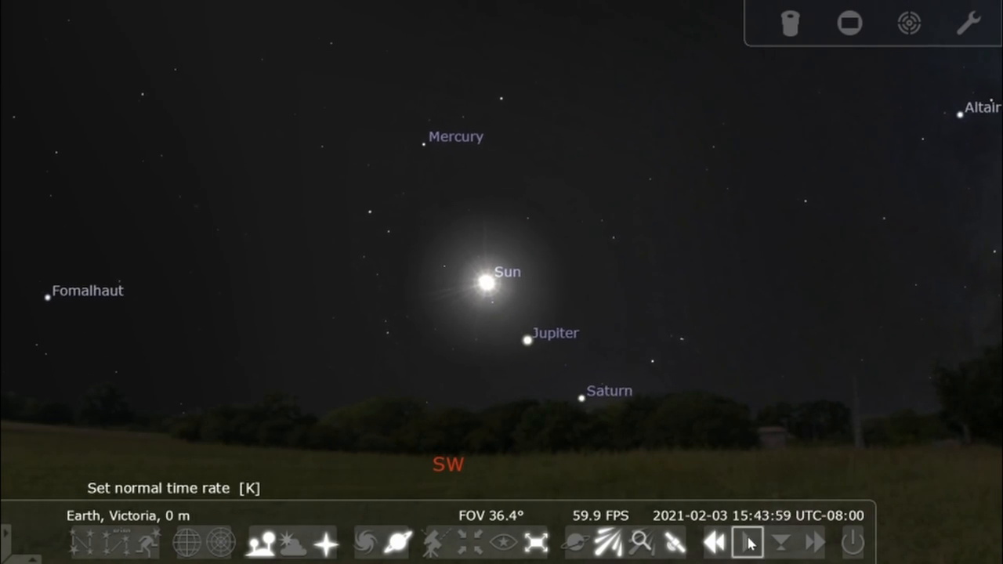
click(713, 542)
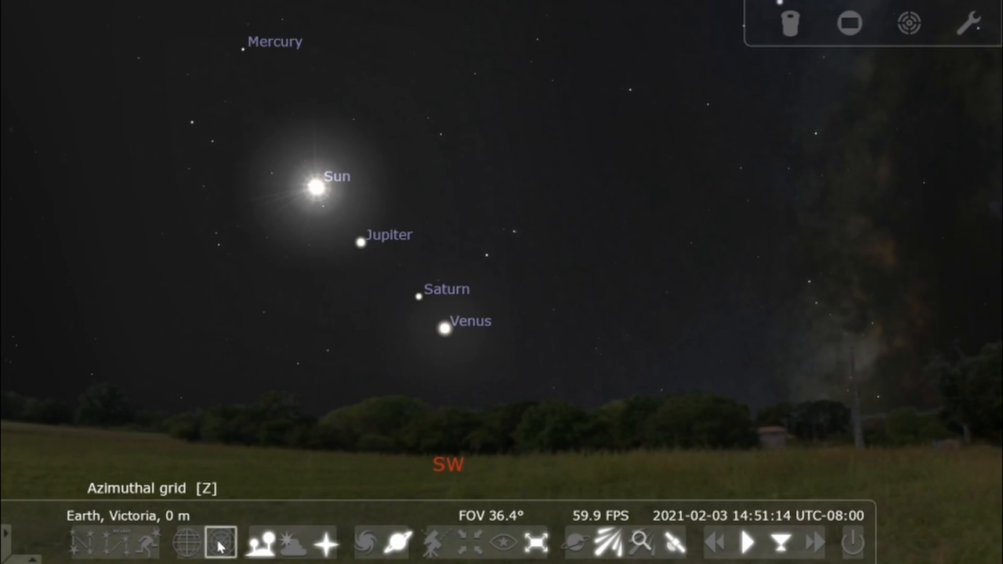
click(219, 544)
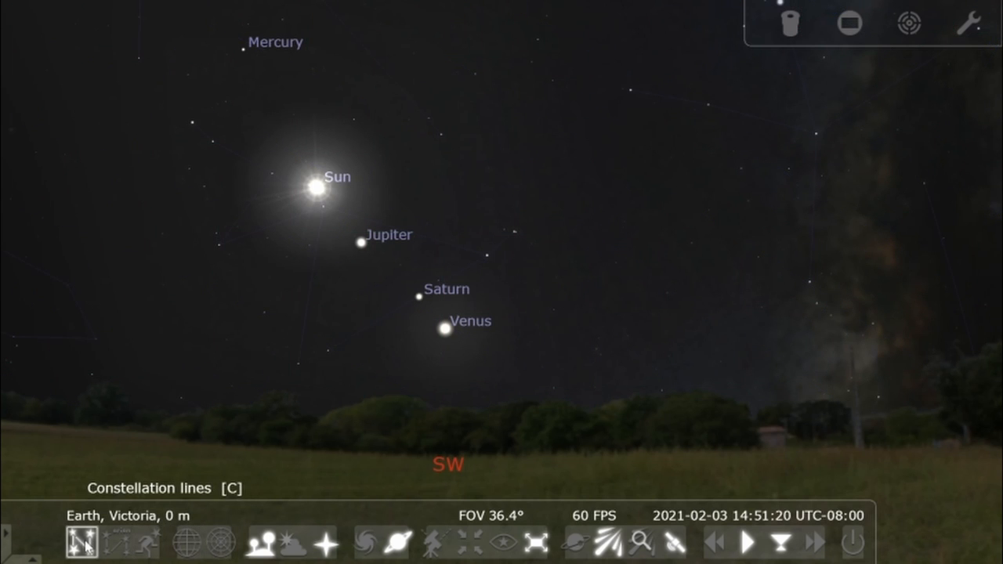
click(116, 544)
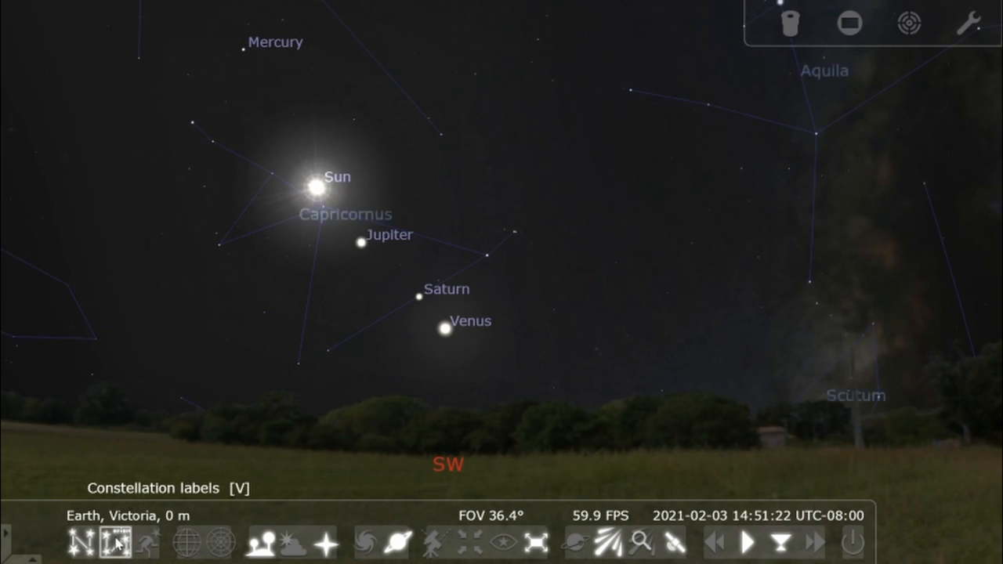
click(149, 542)
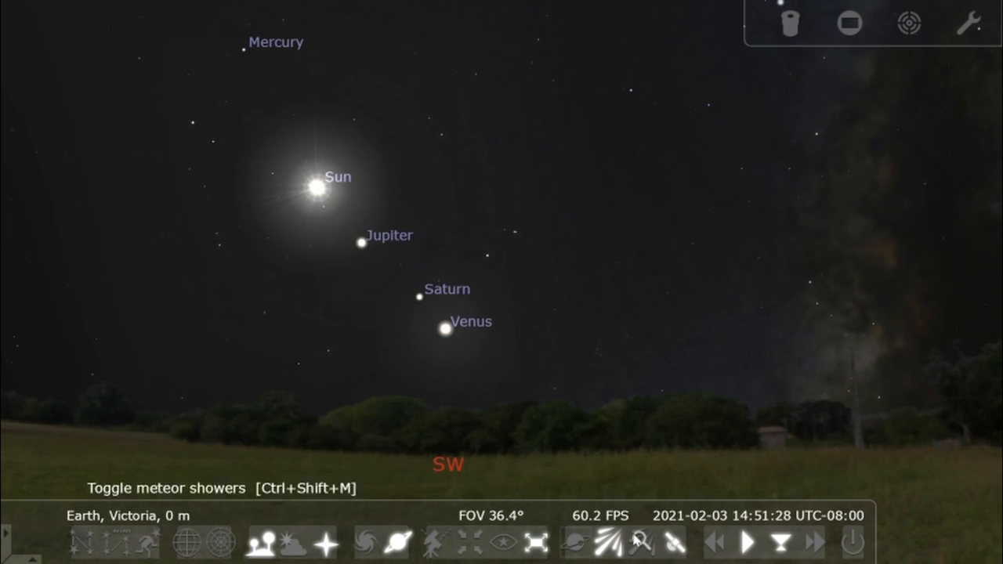
mouse_move(324, 543)
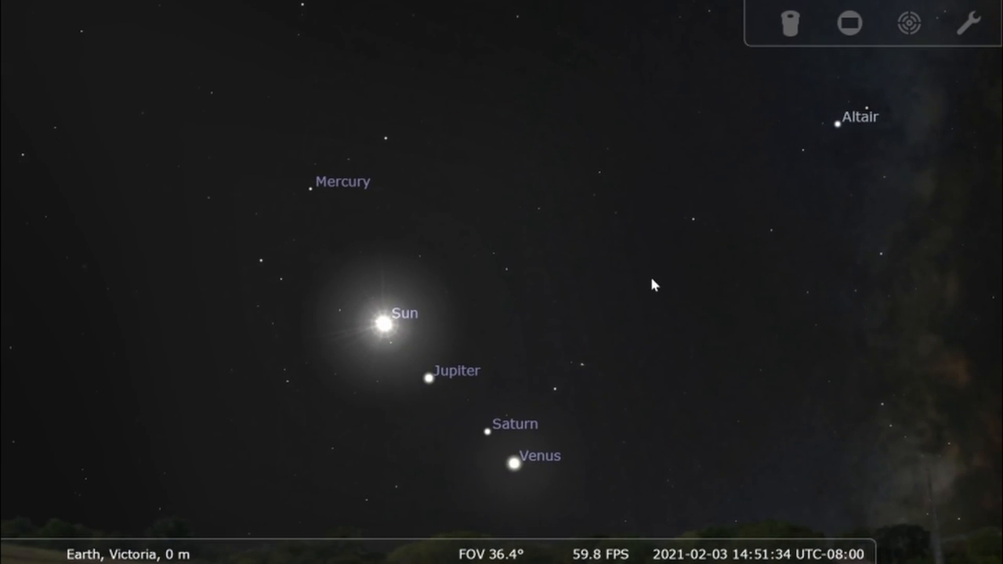
mouse_move(35, 265)
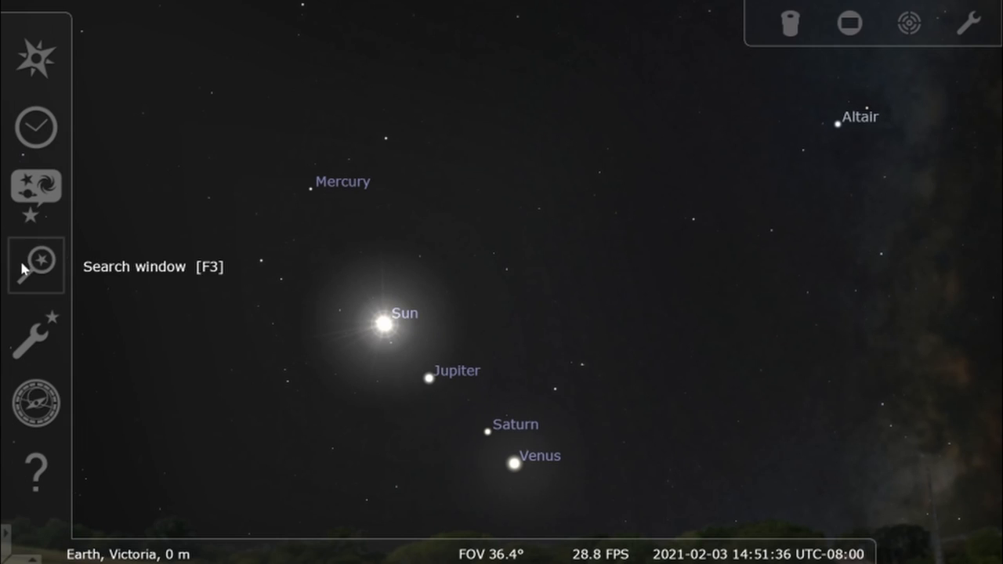
mouse_move(35, 196)
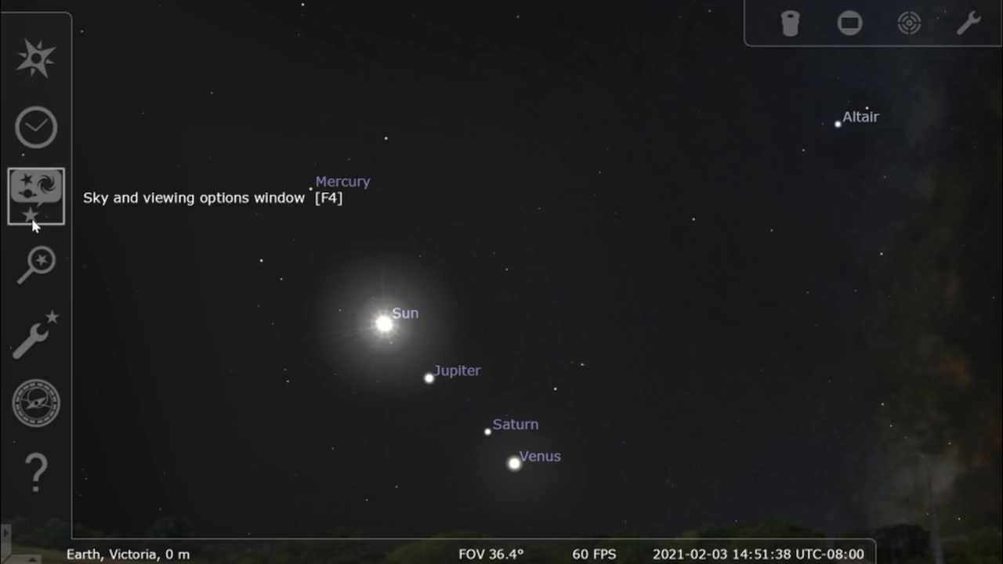
mouse_move(36, 127)
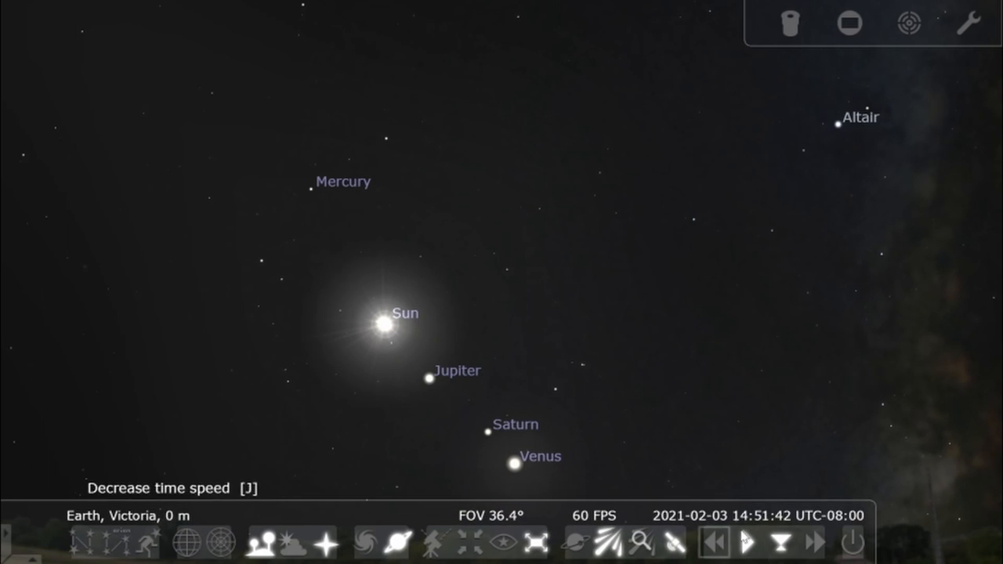
mouse_move(35, 128)
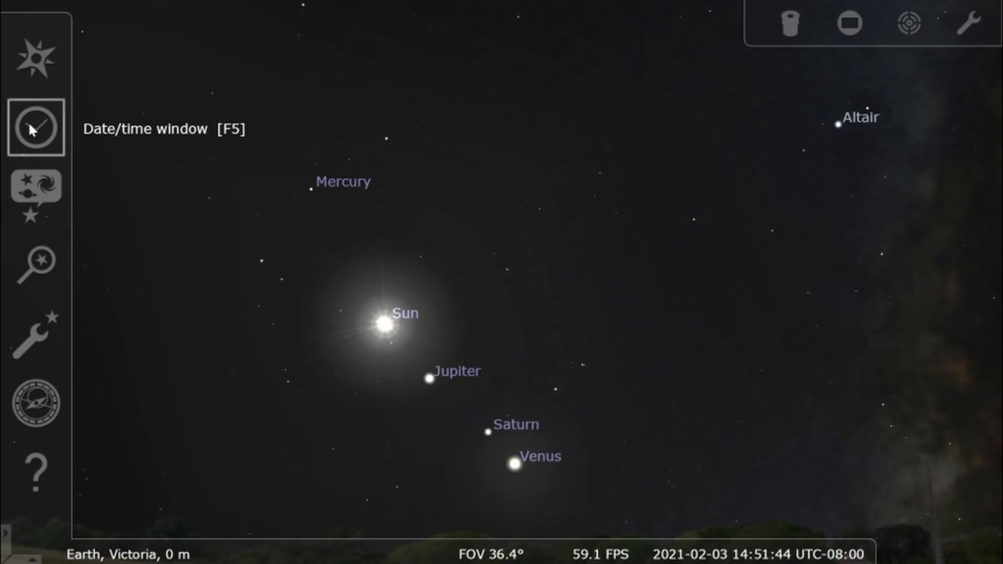
Open the Date/time window and set the sky to 2023-04-05, 16:54
click(36, 128)
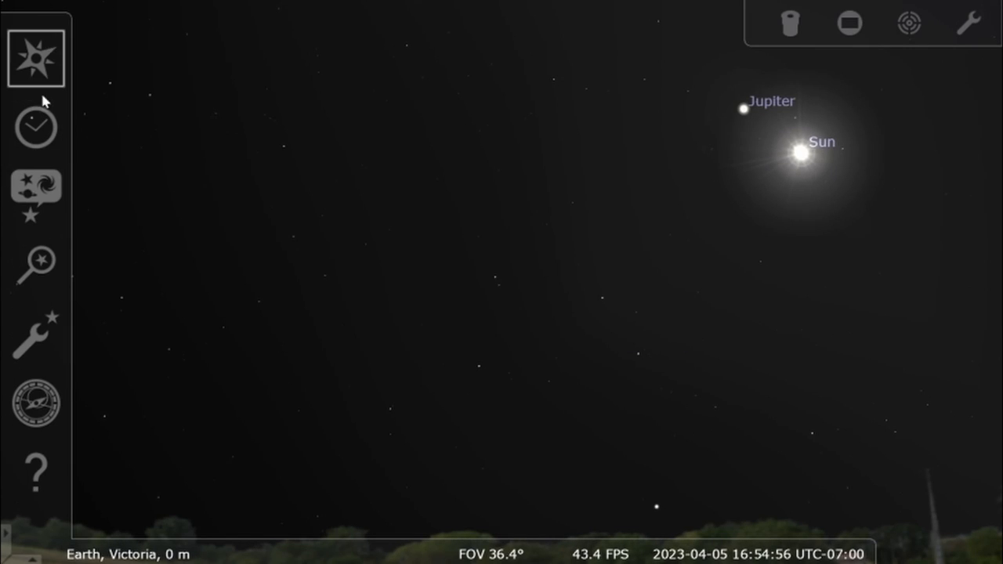
Pick a western Canada spot on the location map, about N 50°45′46″ W 119°10′57″
click(36, 57)
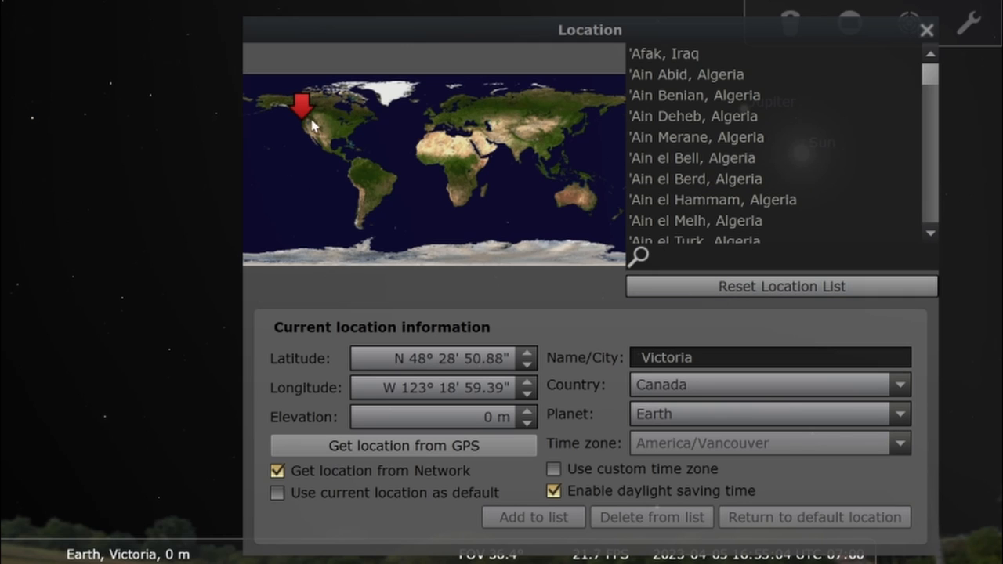
click(314, 118)
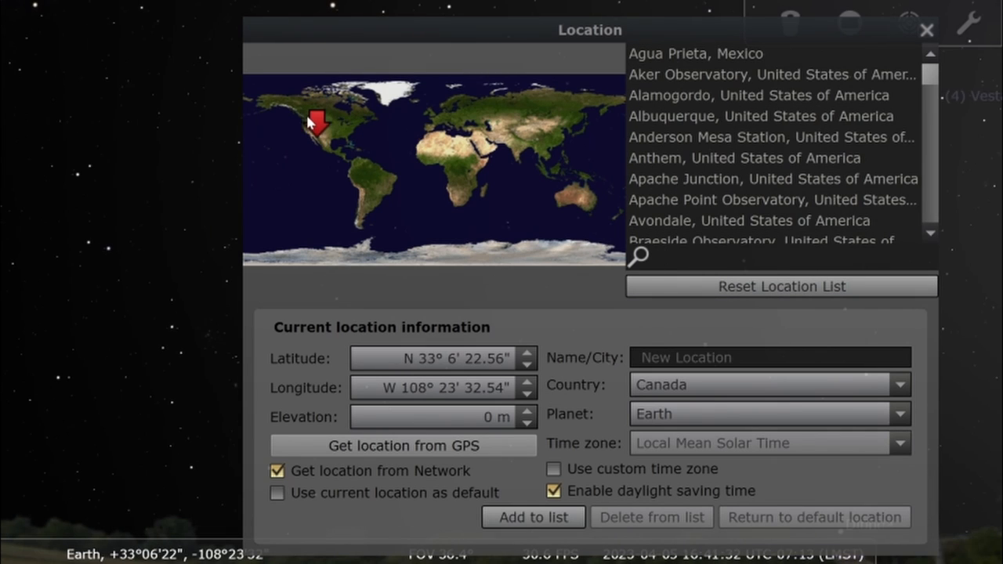
click(302, 106)
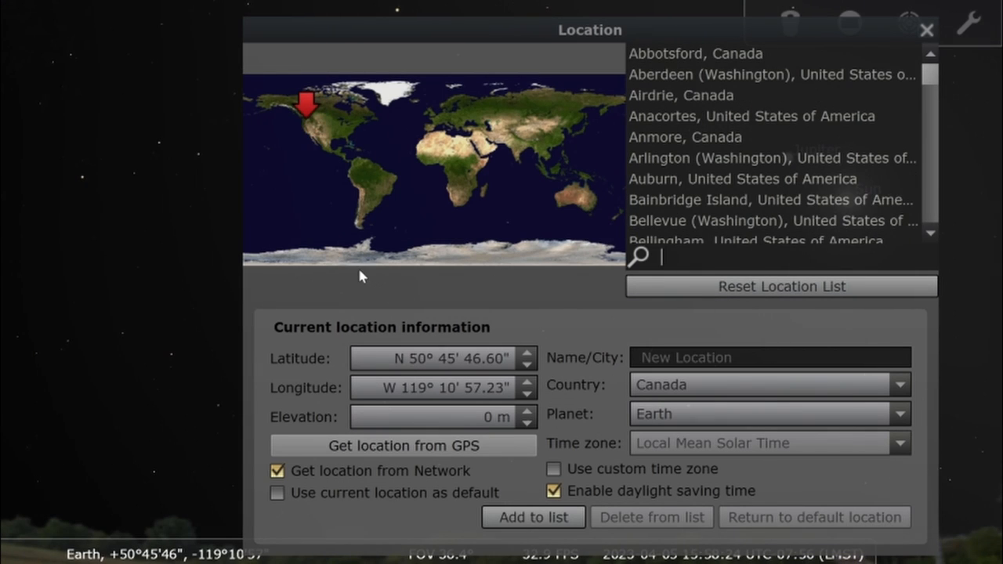
mouse_move(546, 335)
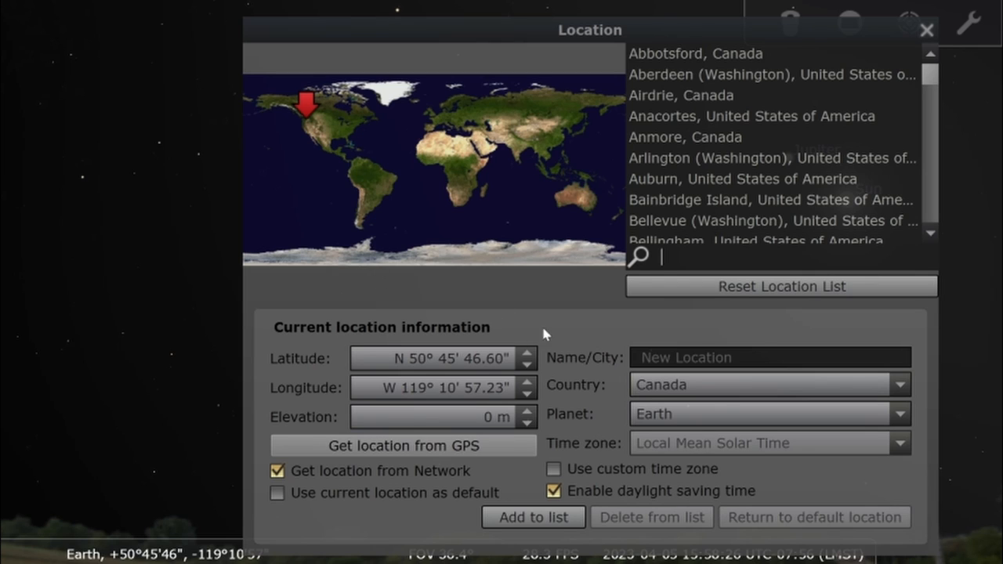
mouse_move(509, 132)
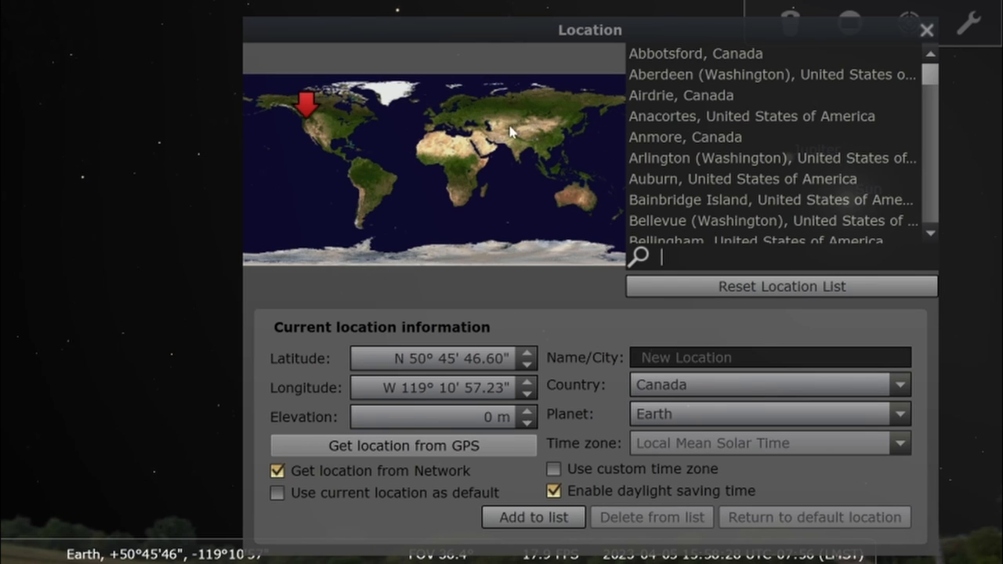
mouse_move(6, 158)
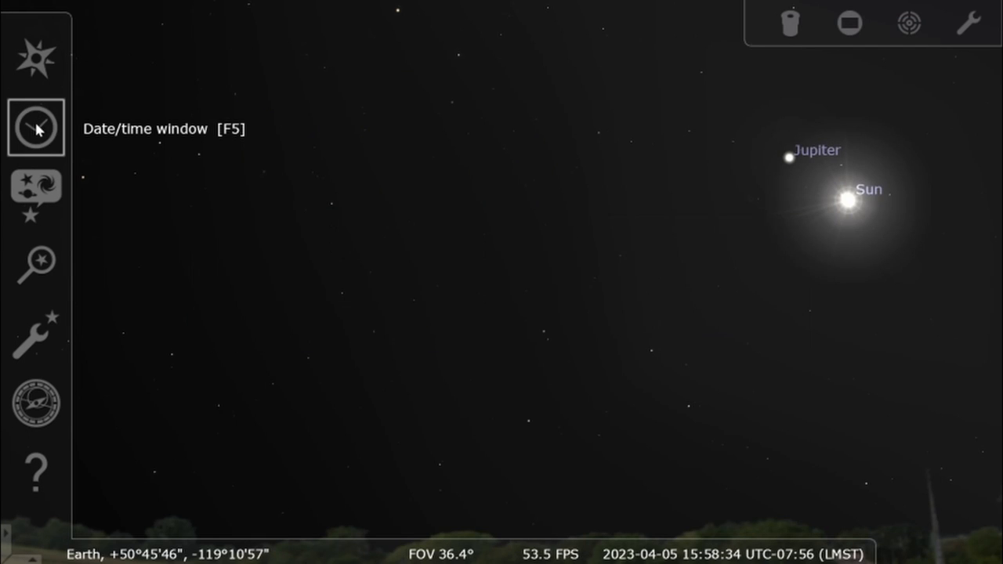
mouse_move(36, 196)
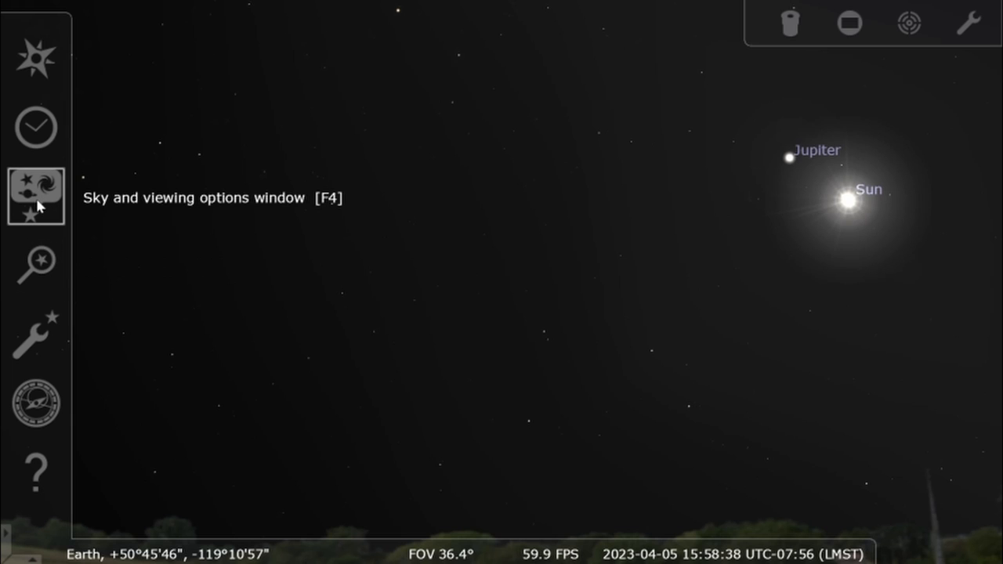
Open the View window and page through Sky, Solar System, deep-sky and Markings tabs
click(36, 196)
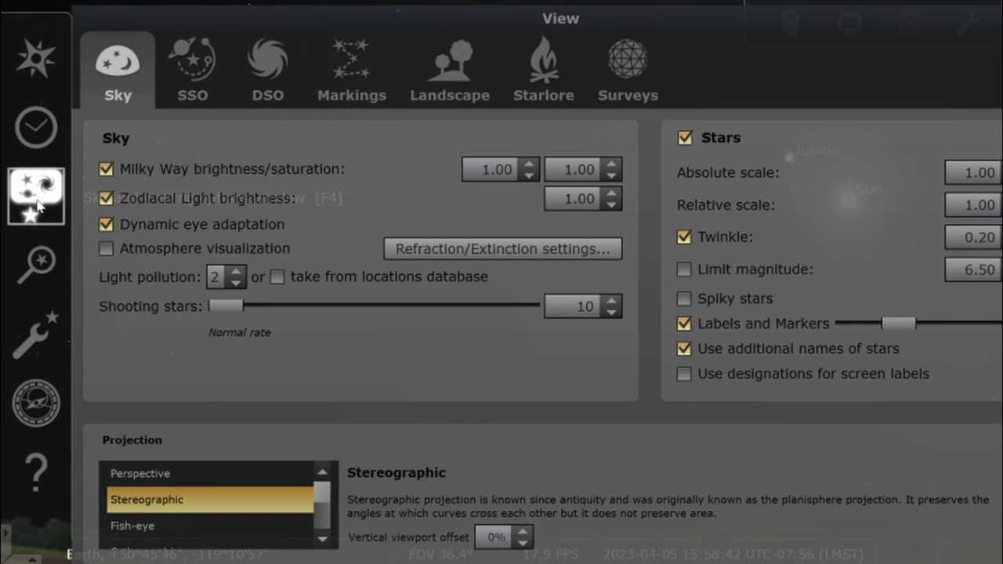
mouse_move(384, 71)
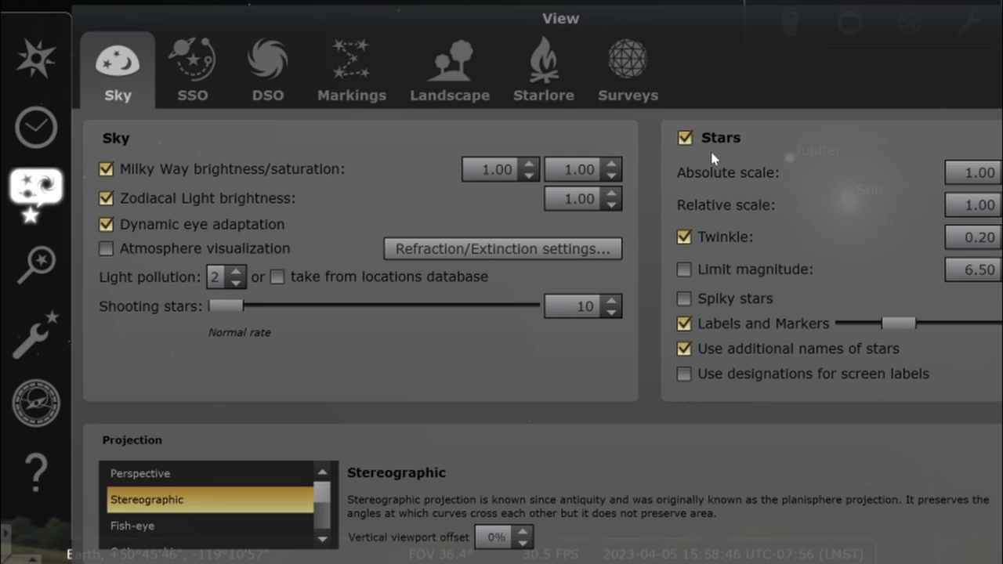
mouse_move(733, 331)
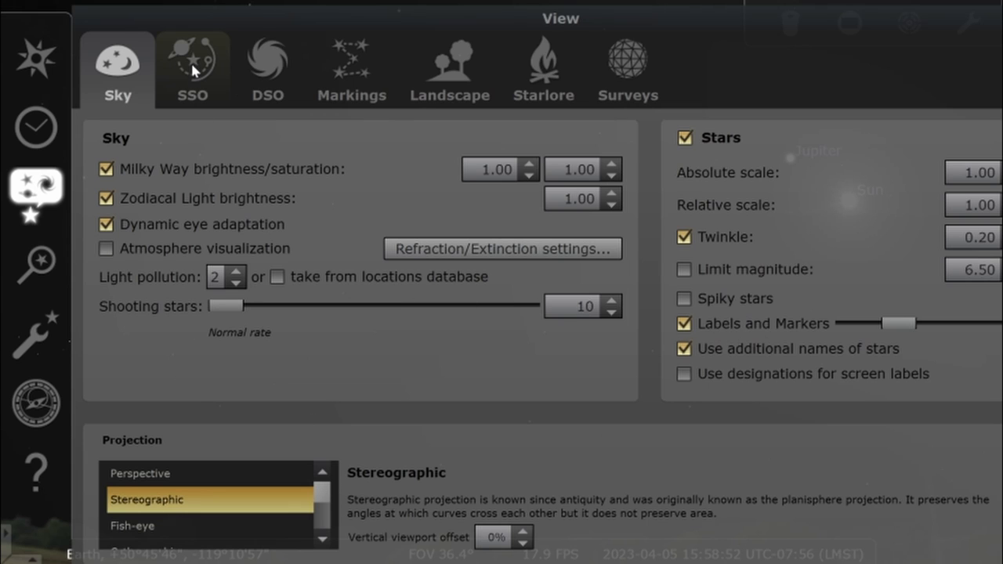
click(192, 69)
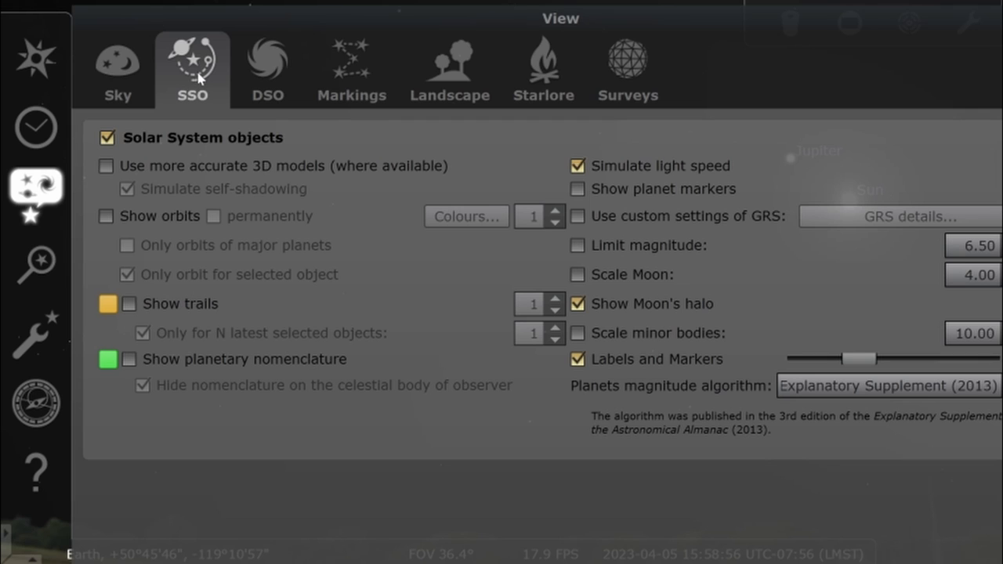
click(267, 69)
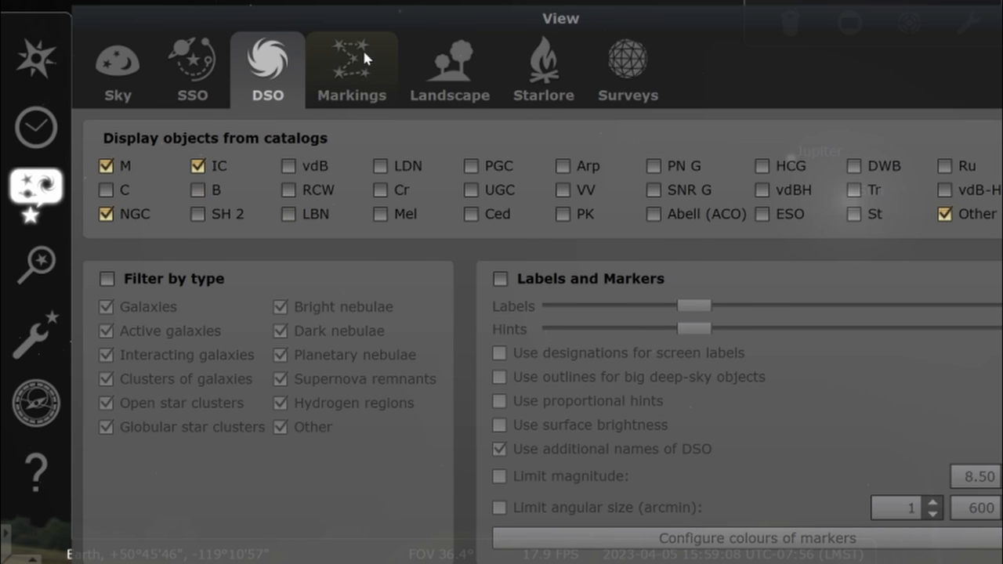
click(351, 69)
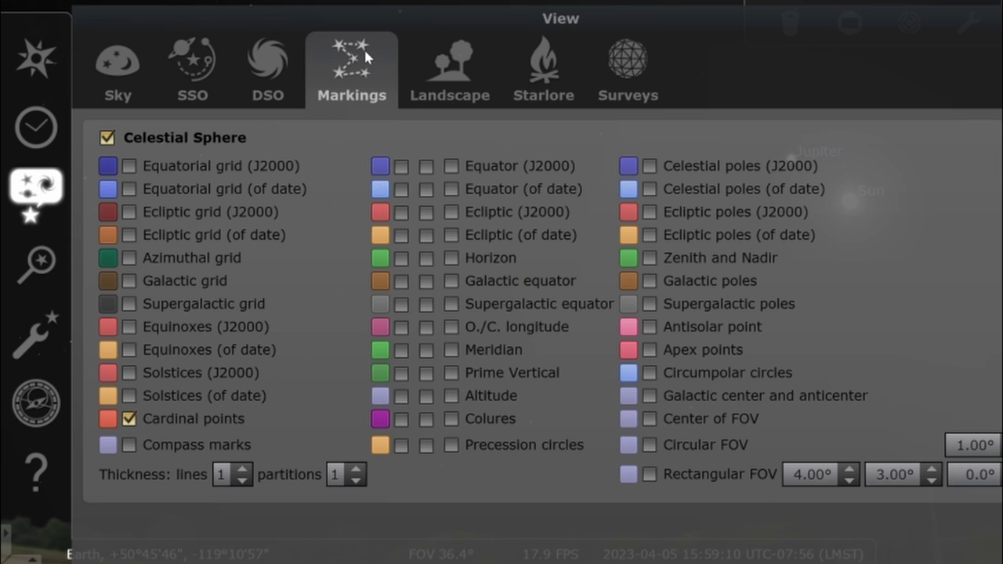
mouse_move(155, 207)
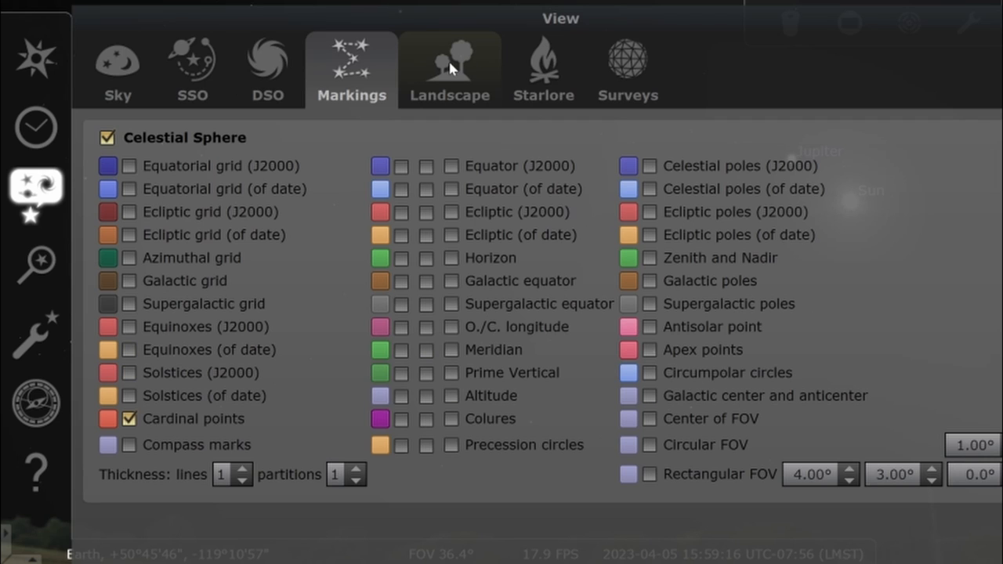
View the Landscape and Starlore pages, then close the View window
click(449, 69)
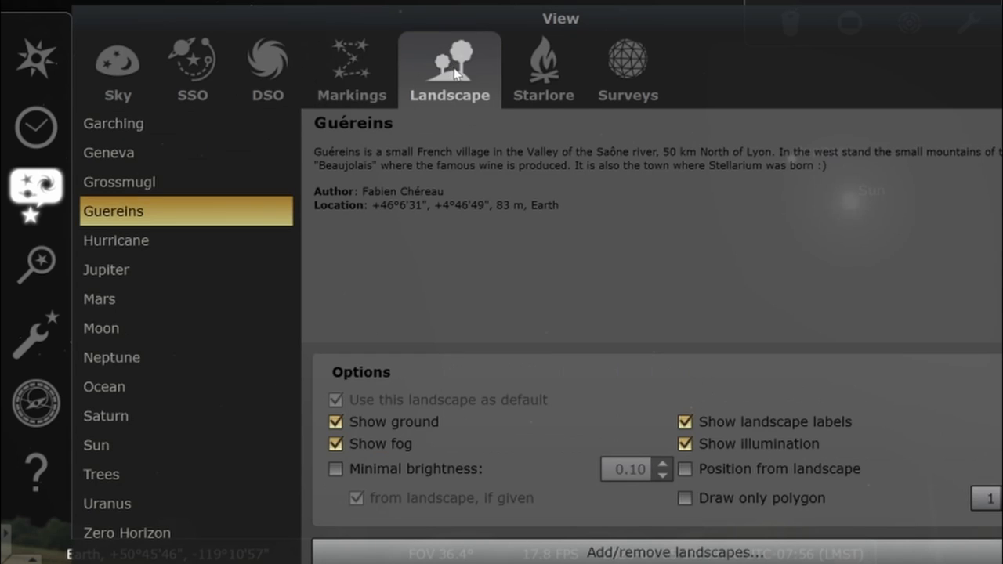
mouse_move(141, 149)
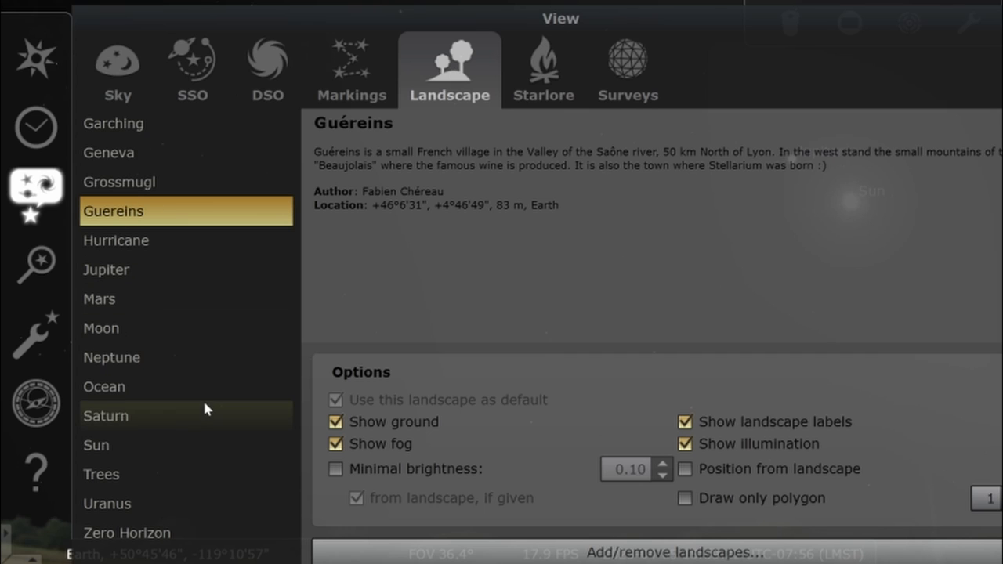
mouse_move(480, 240)
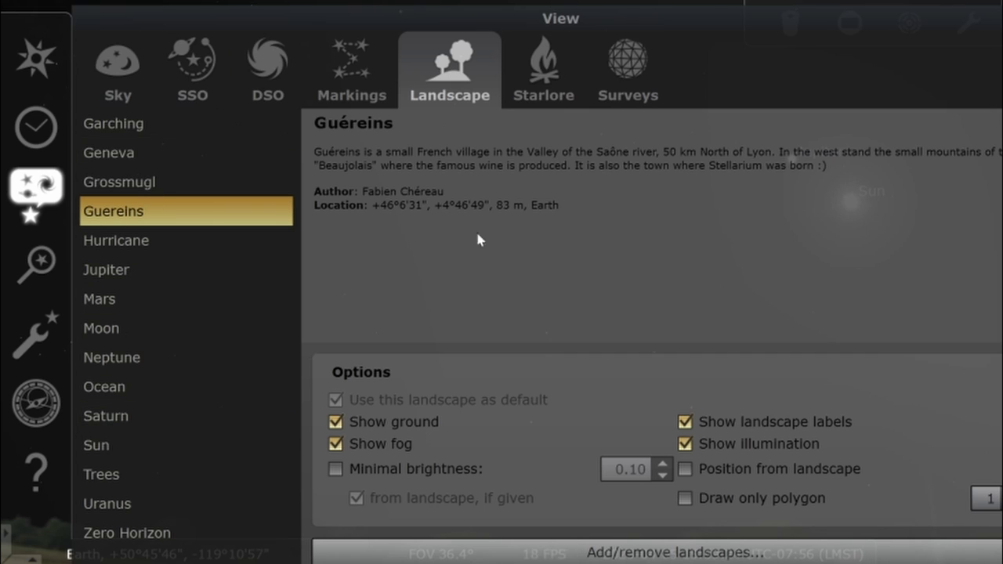
click(544, 69)
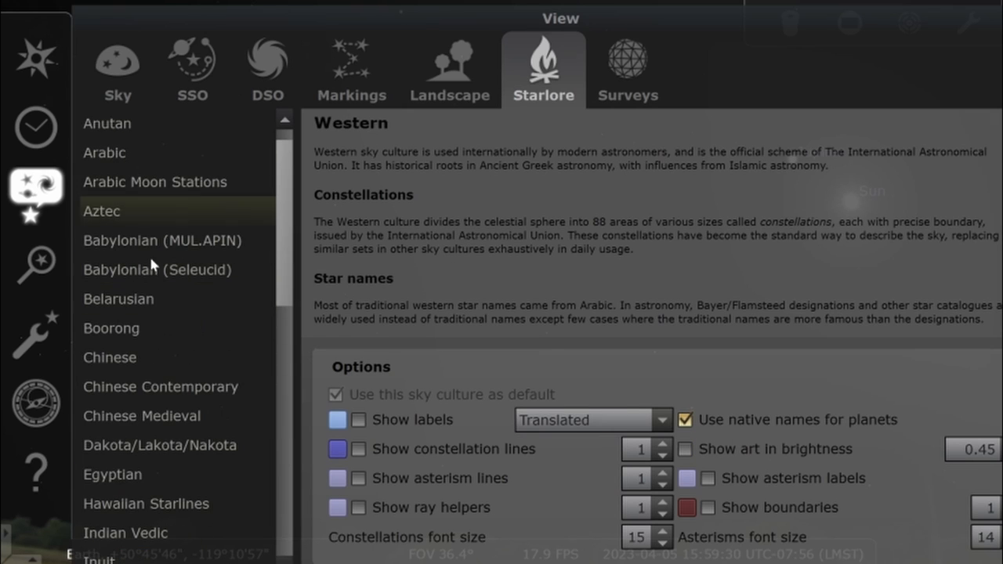
mouse_move(810, 16)
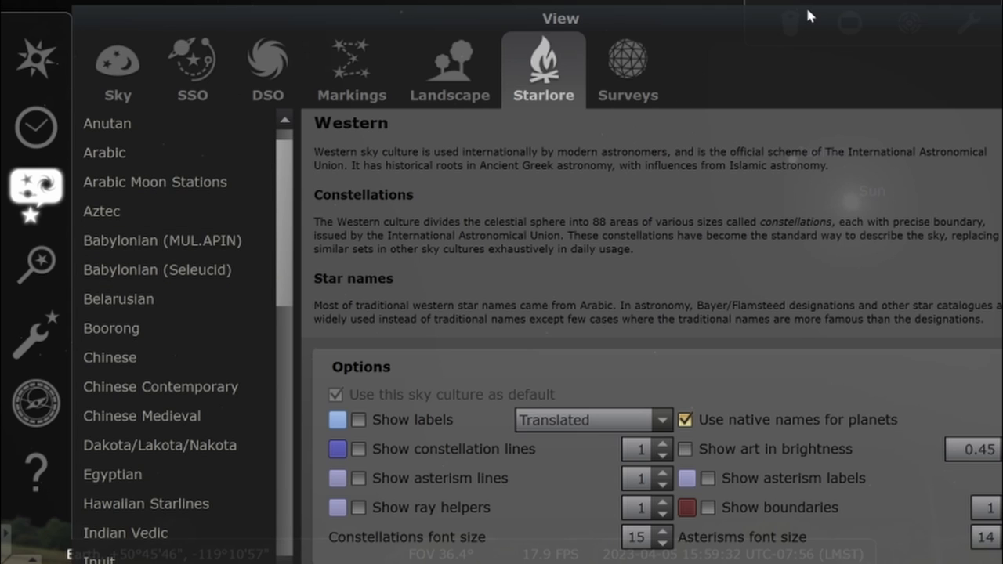
click(35, 196)
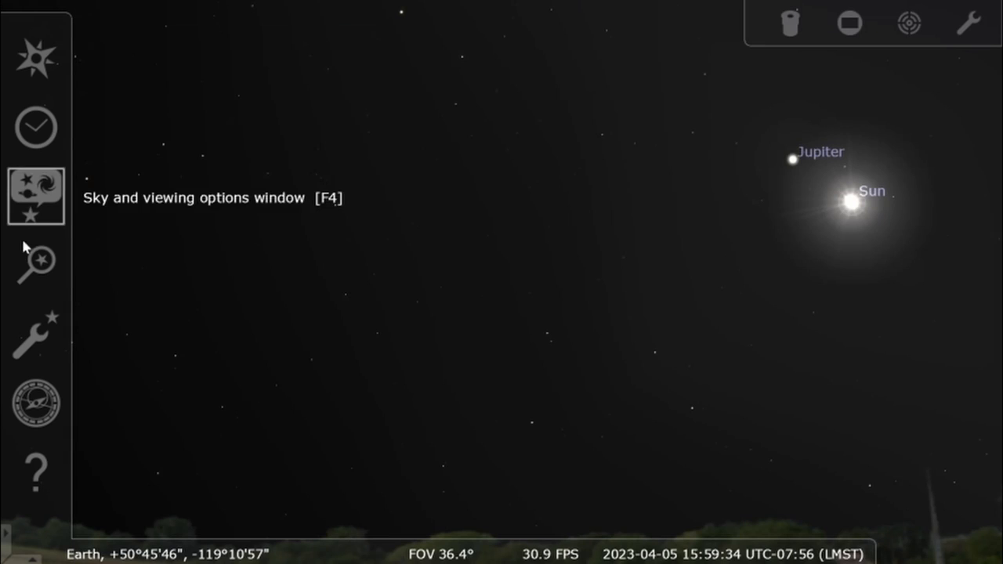
Search for Jupiter, then search 'Venus' and centre the view on it
click(34, 263)
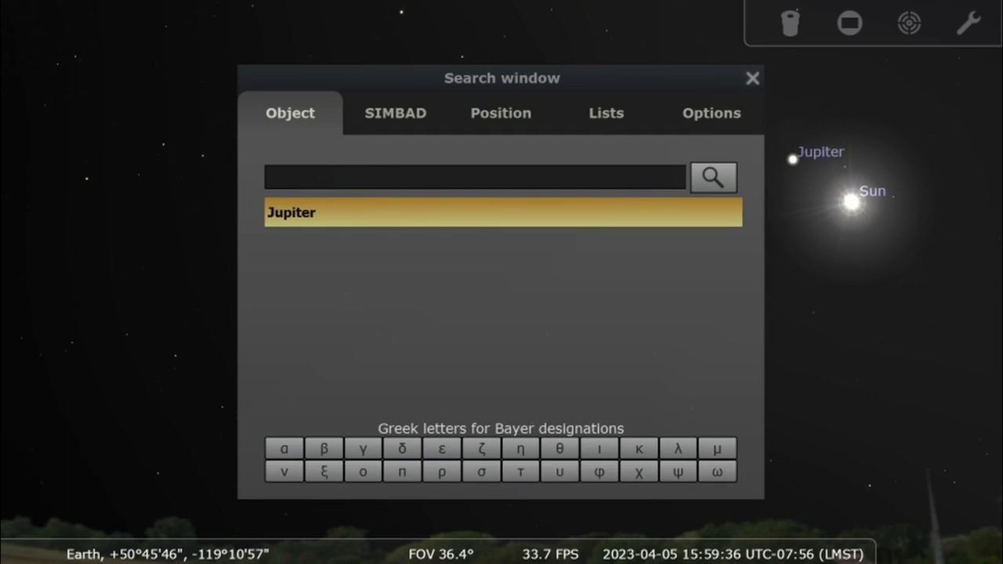
click(291, 212)
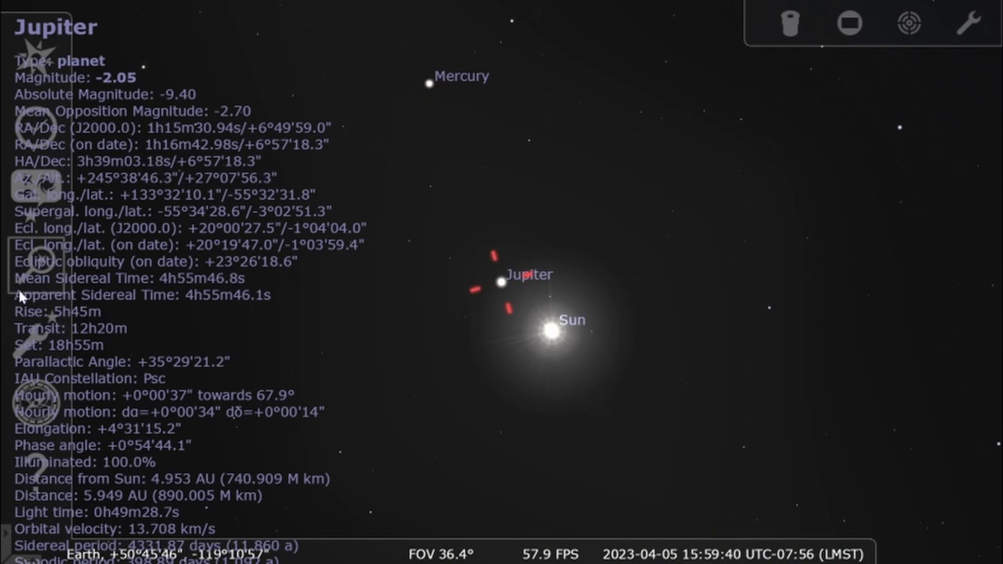
click(36, 265)
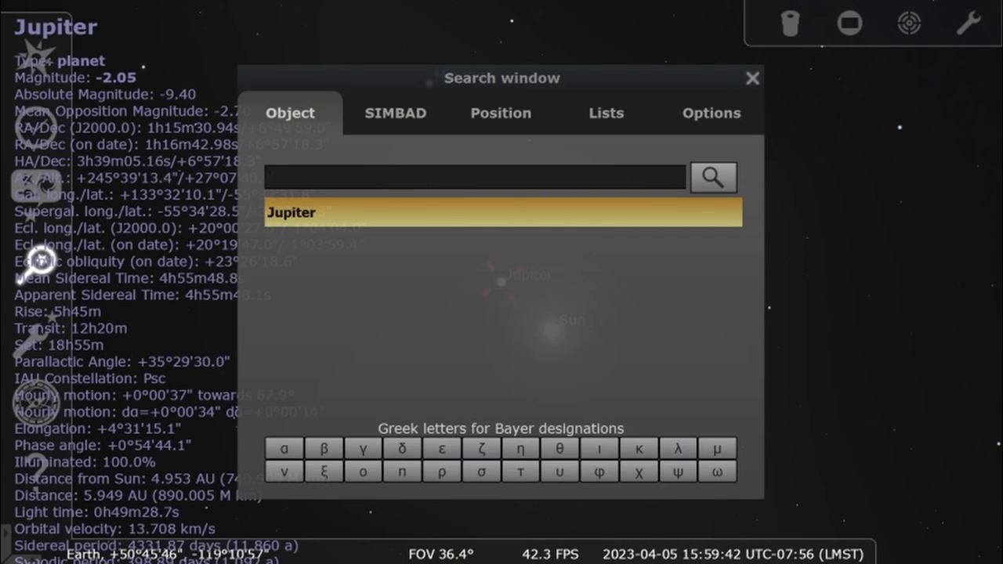
text(Venus)
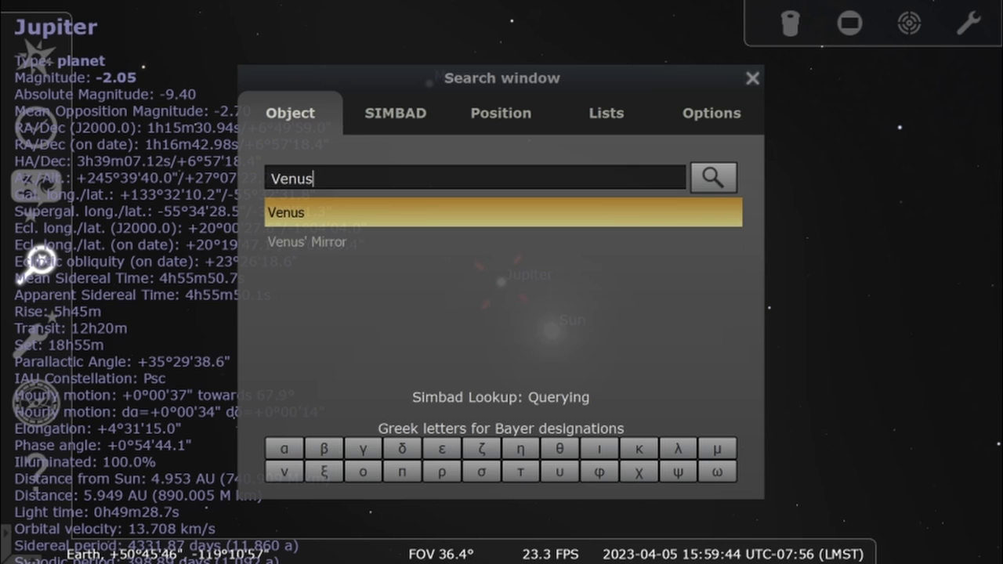
click(286, 212)
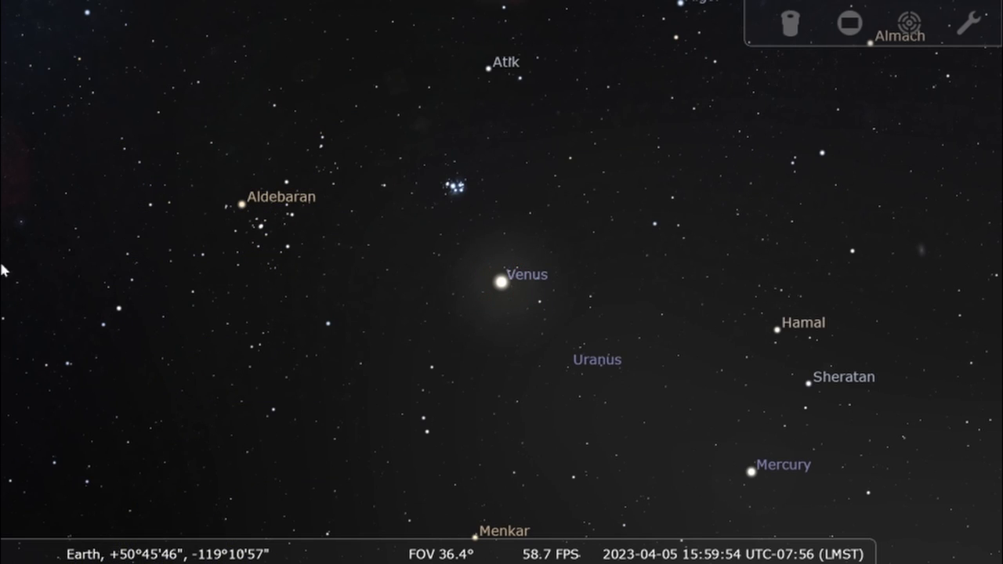
click(35, 335)
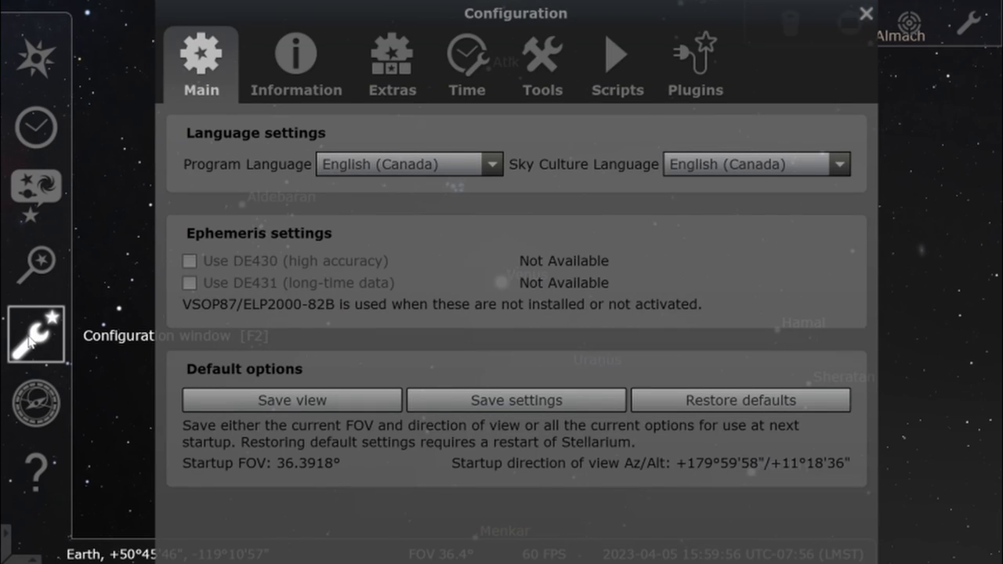
mouse_move(85, 182)
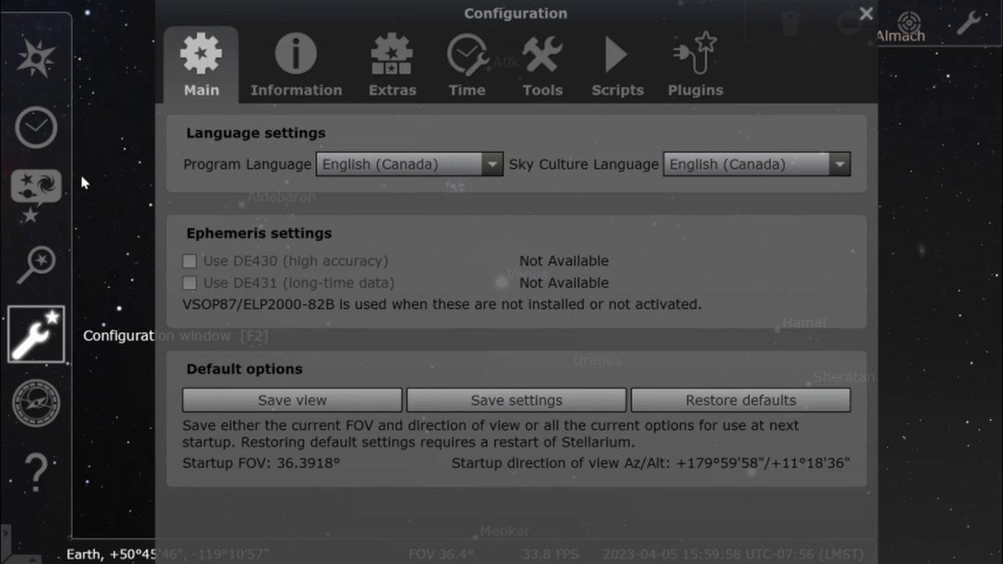
mouse_move(542, 63)
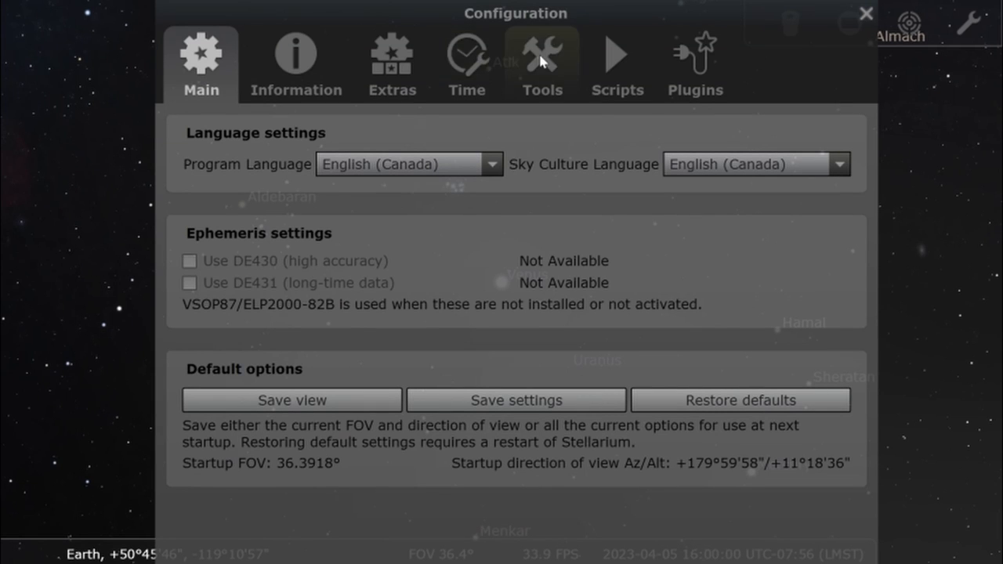
click(296, 63)
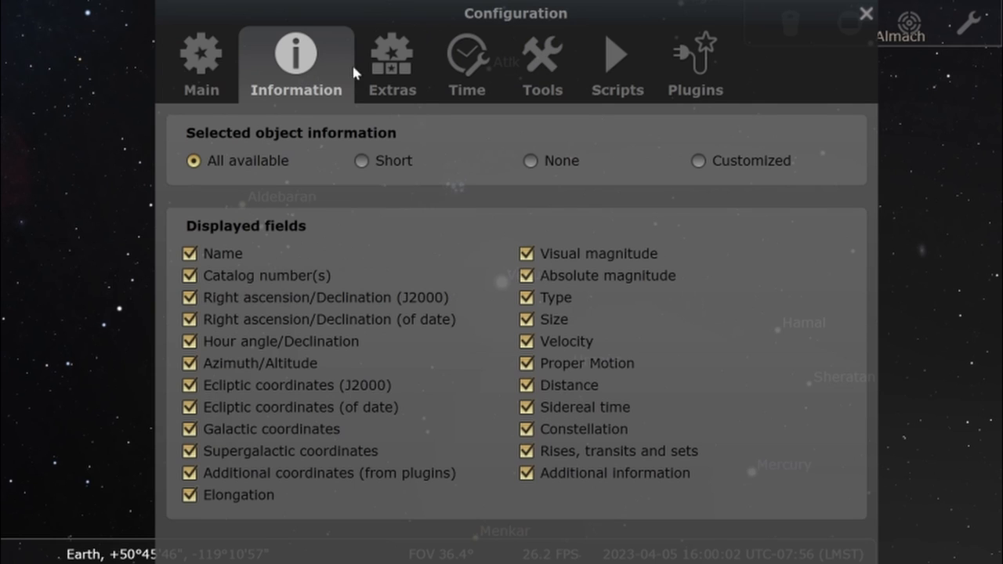
click(467, 59)
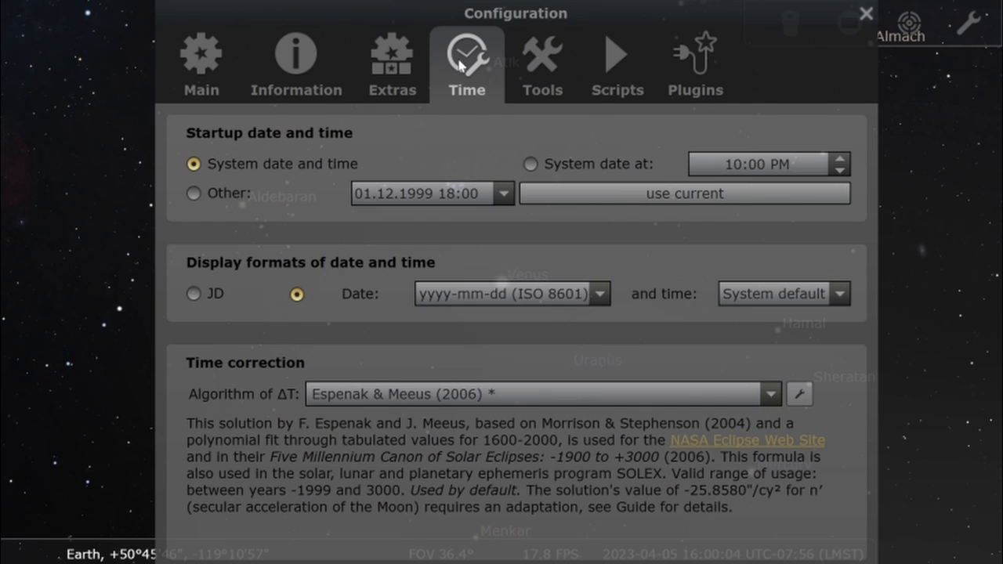
mouse_move(216, 235)
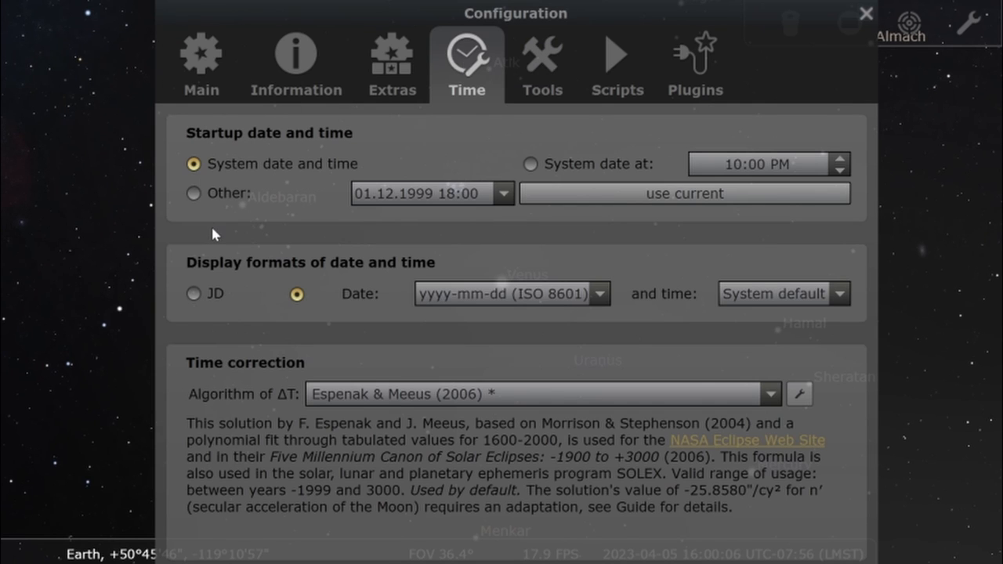
mouse_move(533, 78)
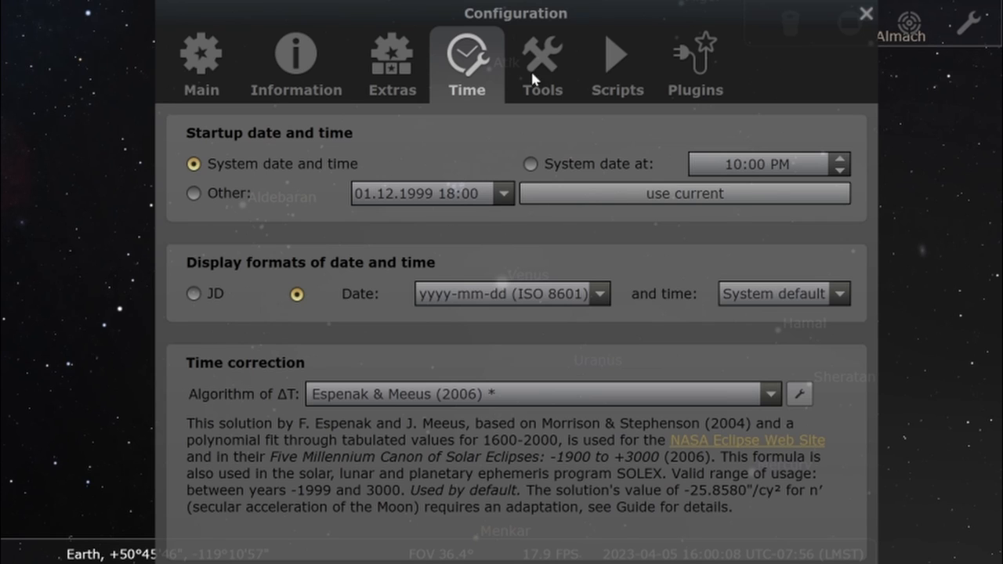
mouse_move(246, 128)
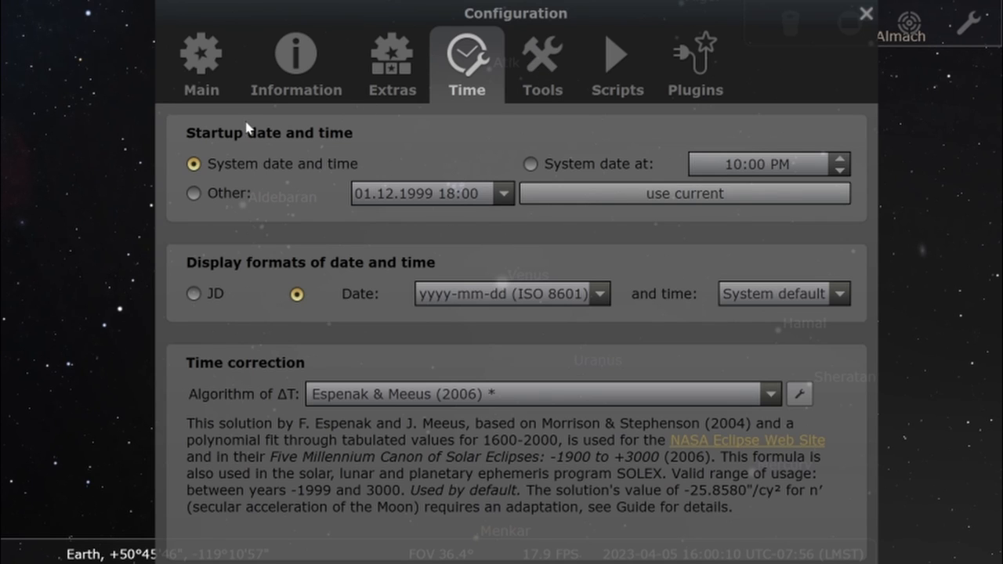
click(542, 64)
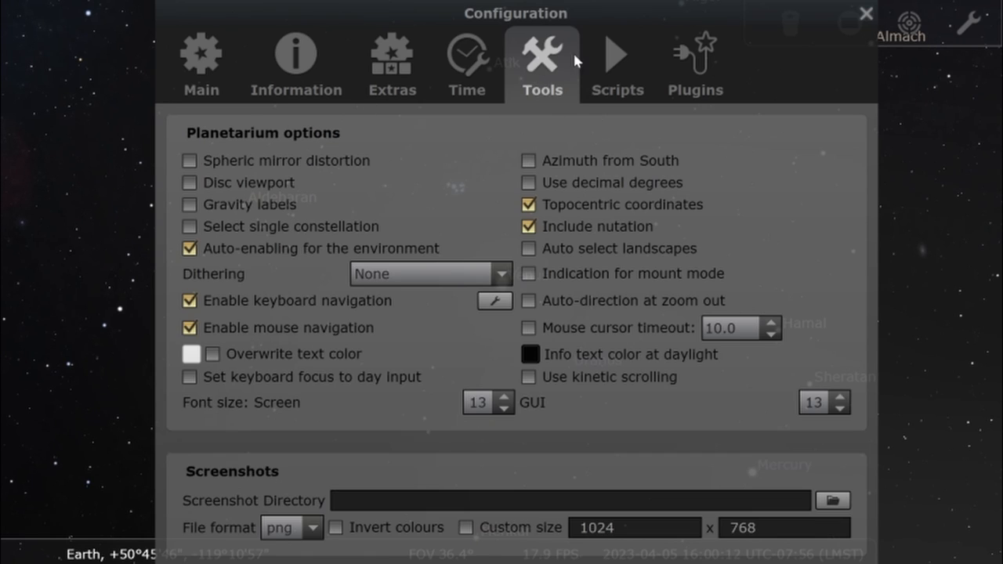
click(617, 65)
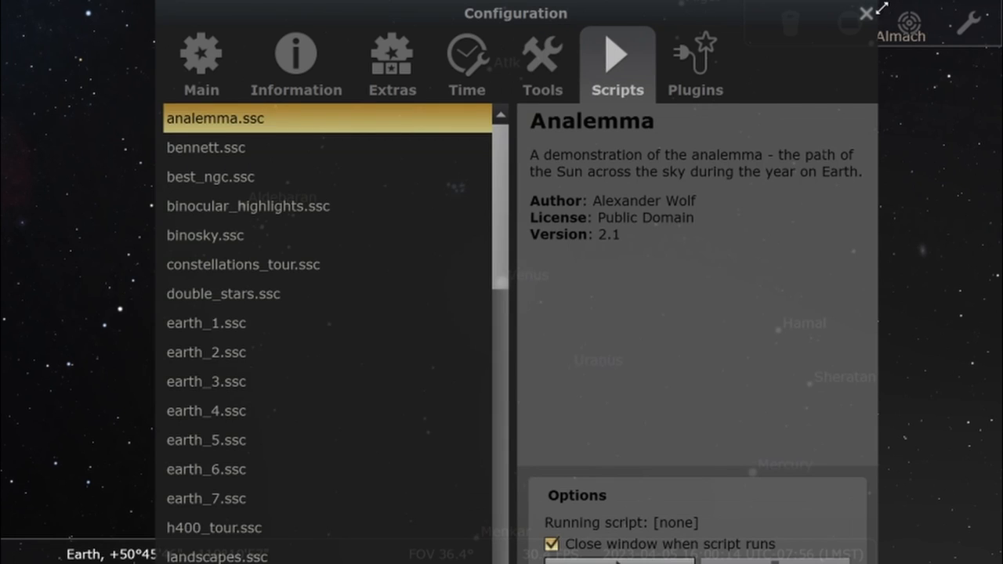
click(867, 14)
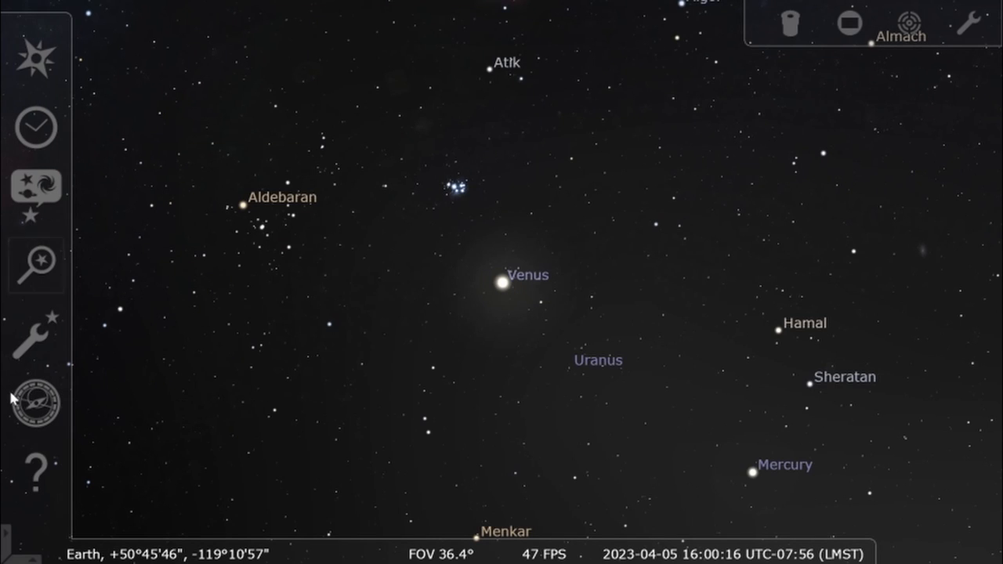
mouse_move(35, 472)
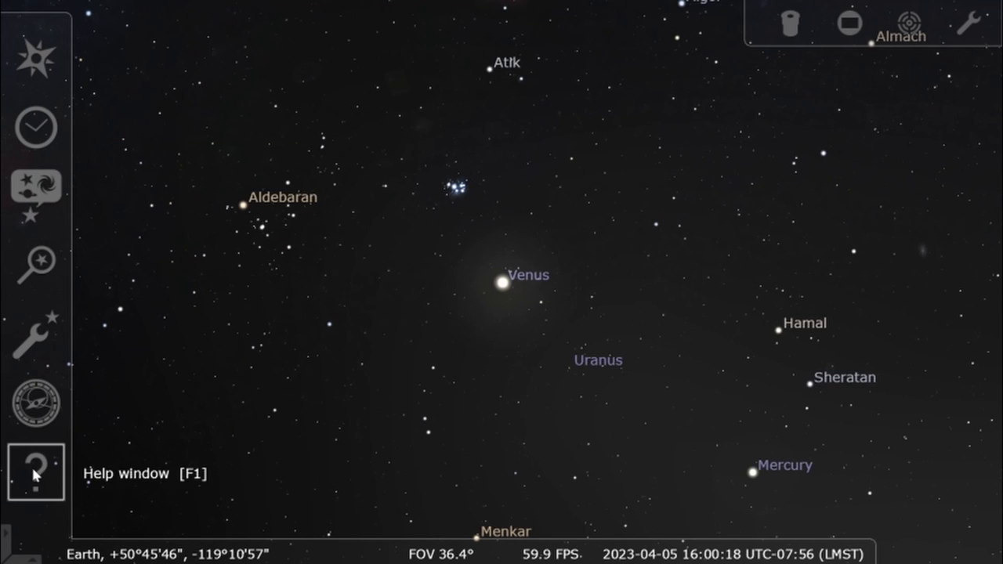